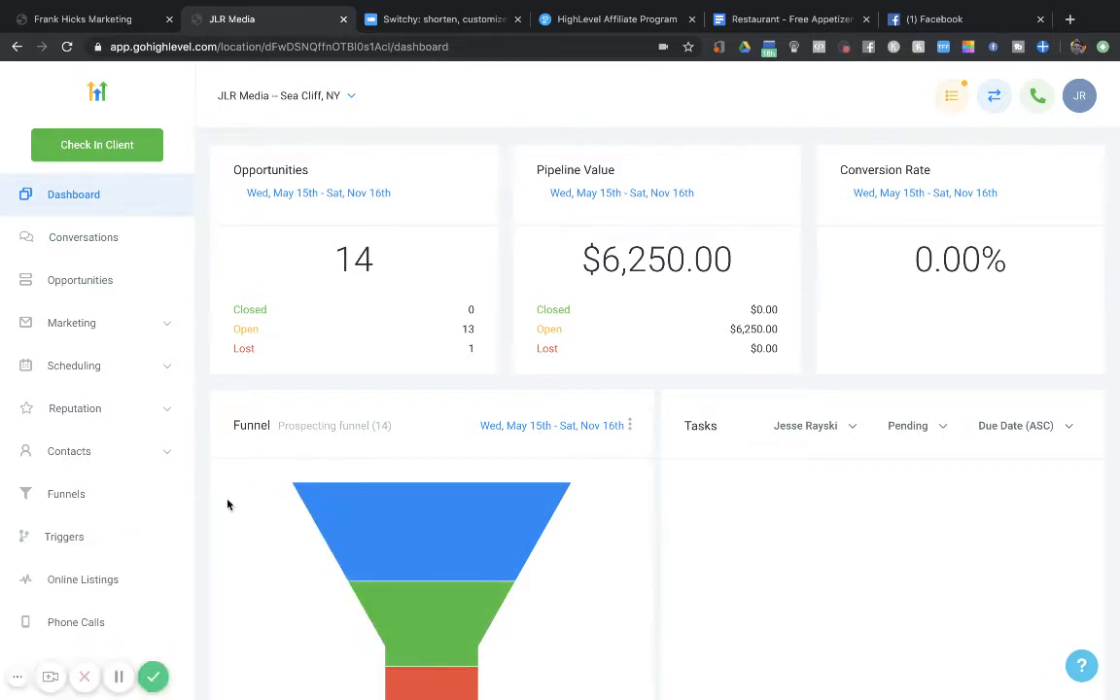
{"action": "mouse_move", "coordinate": [222, 545]}
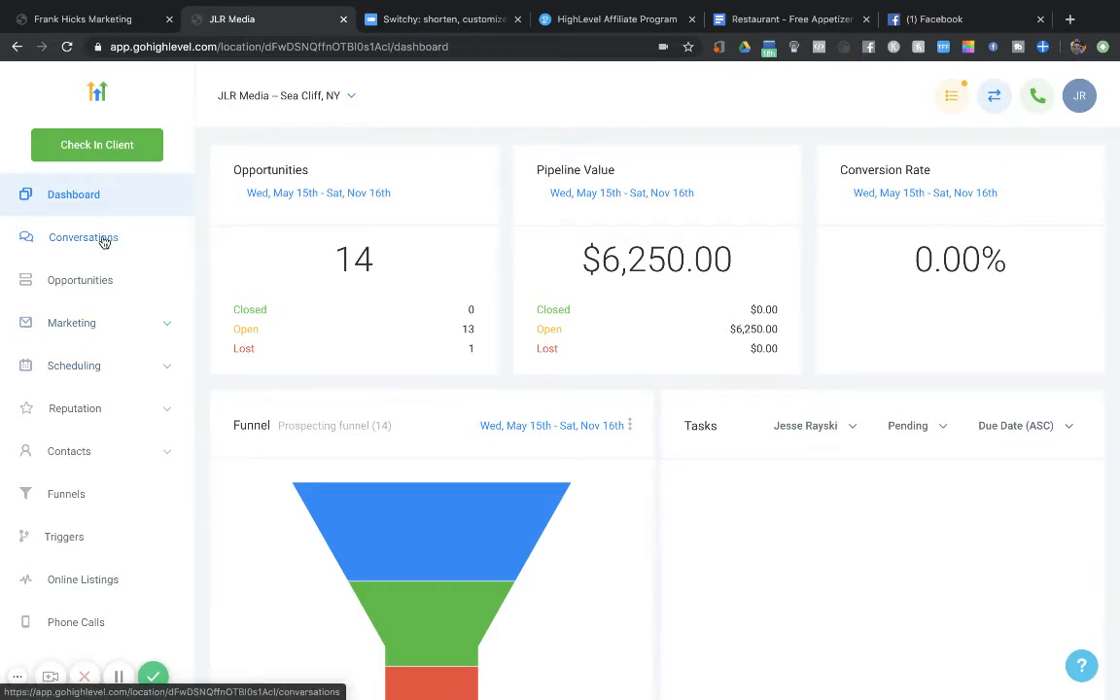
{"action": "left_click", "coordinate": [84, 237]}
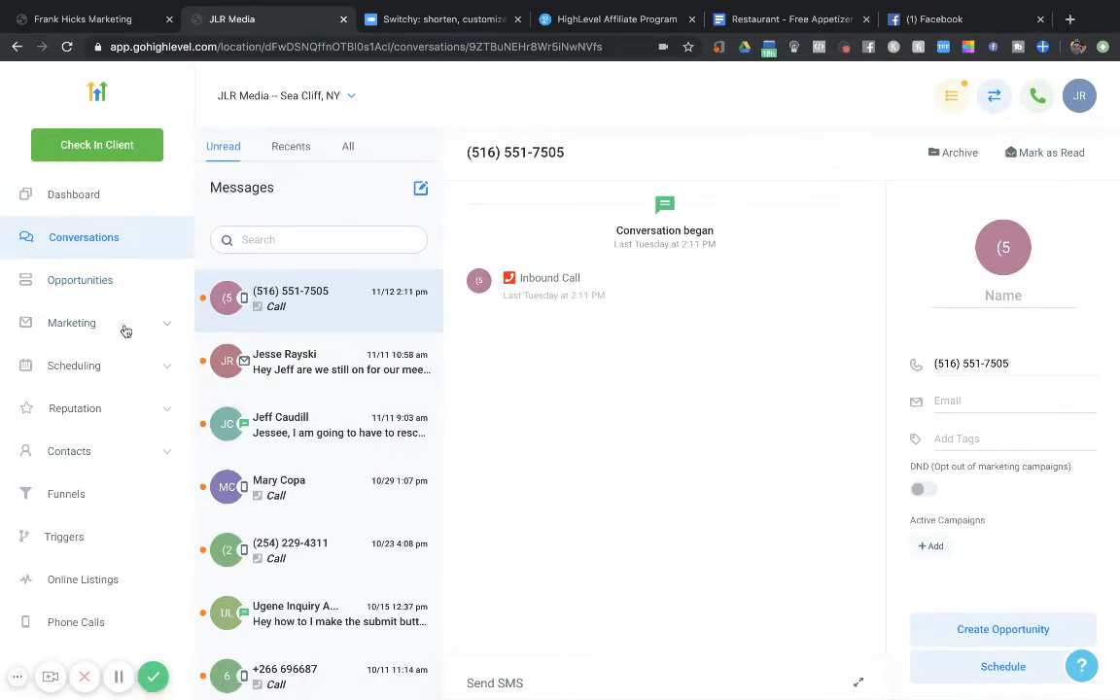
Show the Opportunities board for the Prospecting funnel pipeline
{"action": "left_click", "coordinate": [80, 280]}
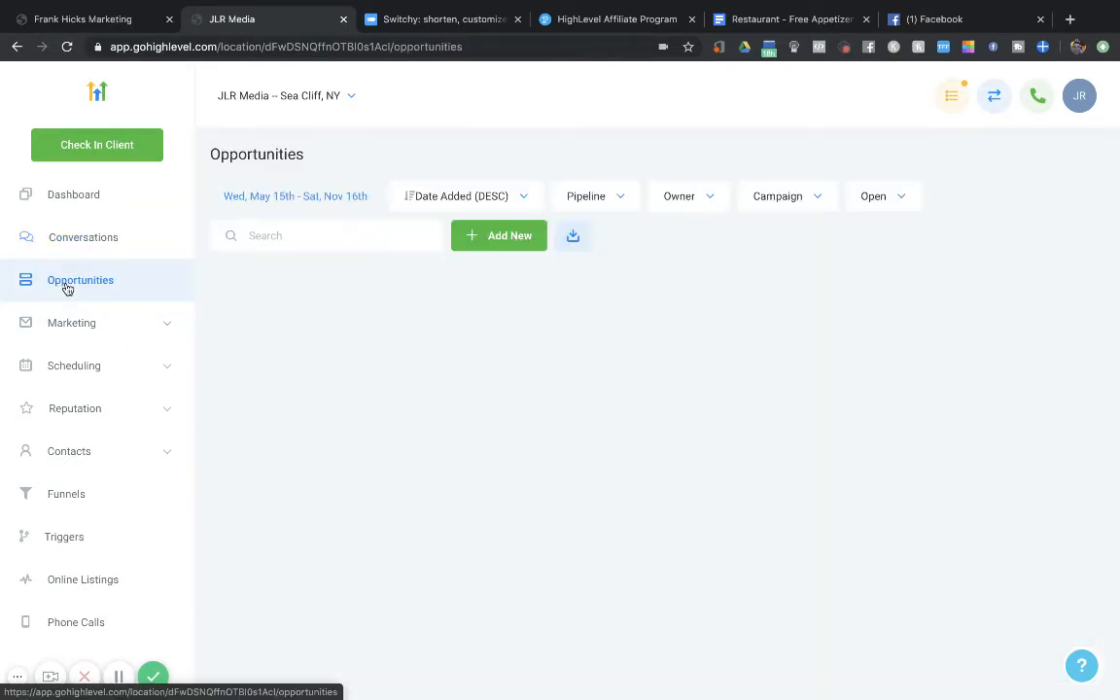
{"action": "left_click", "coordinate": [594, 195]}
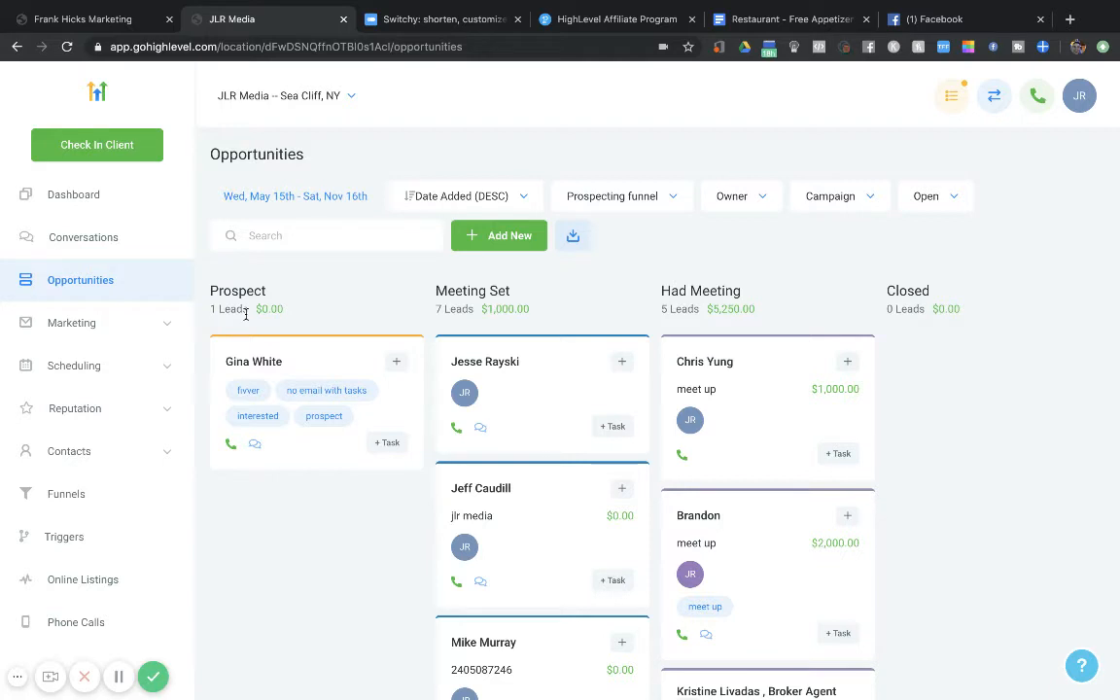
{"action": "mouse_move", "coordinate": [250, 338]}
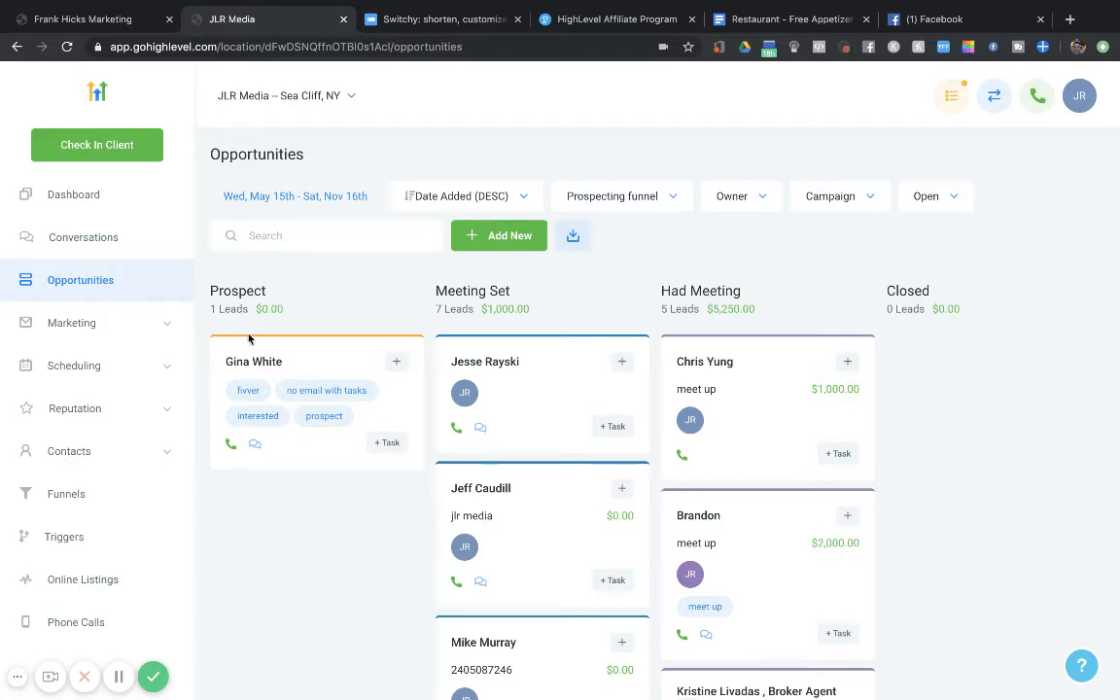
{"action": "mouse_move", "coordinate": [324, 397]}
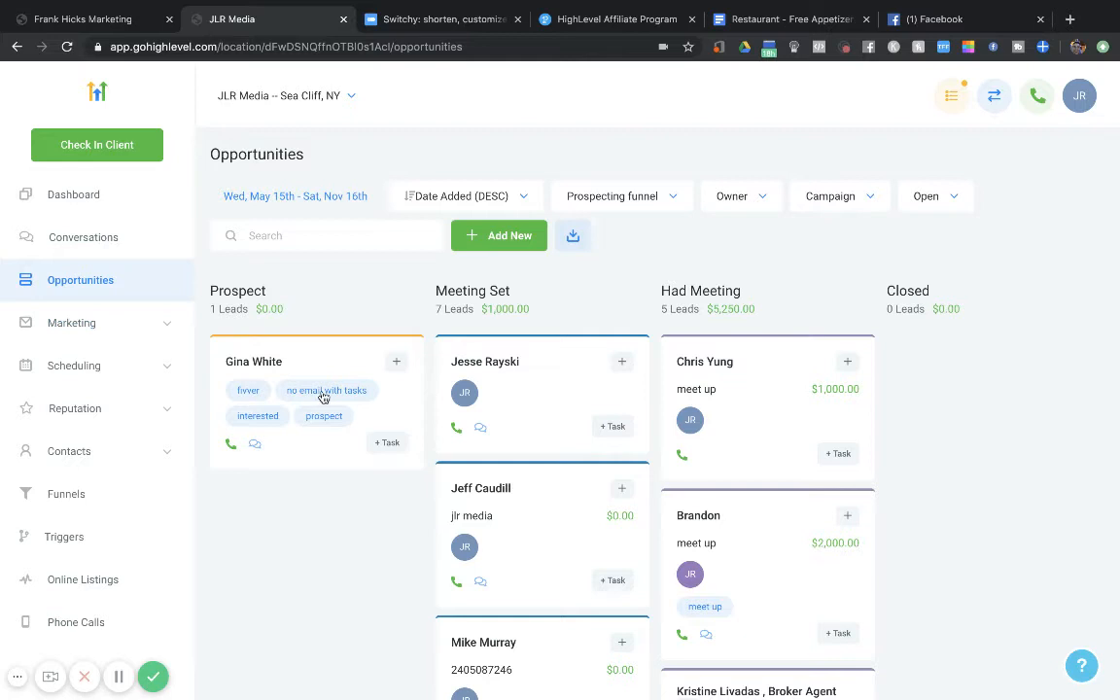
{"action": "mouse_move", "coordinate": [187, 296]}
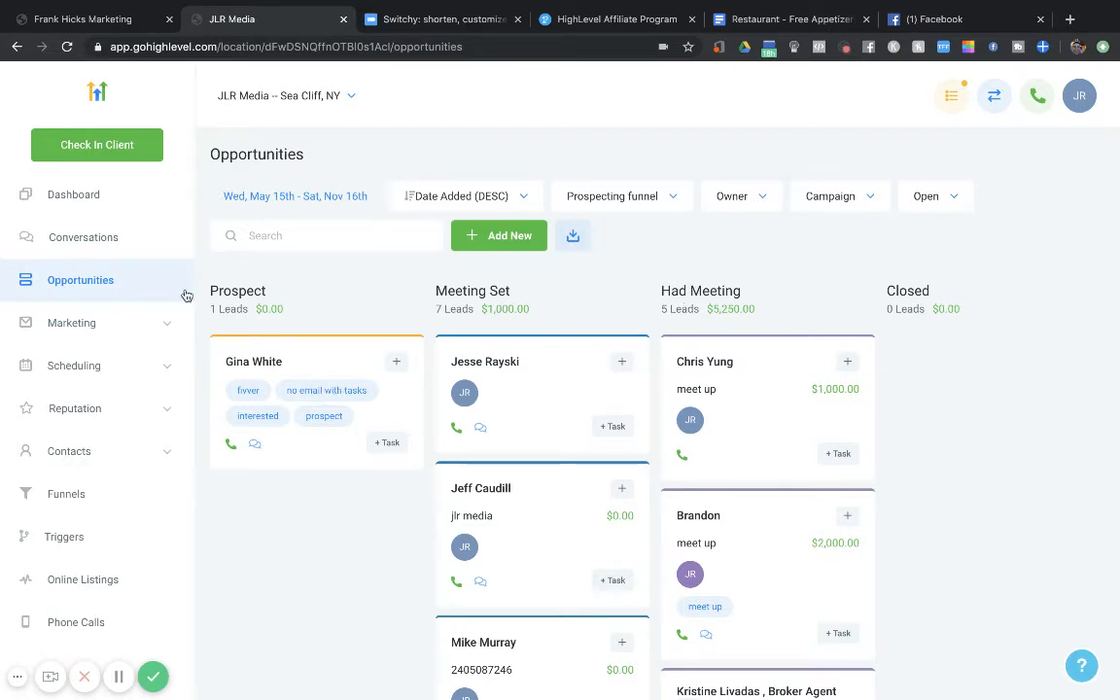
Expand Marketing > Campaigns and review the 180 Day Email Buyer follow-up campaign
{"action": "left_click", "coordinate": [71, 322]}
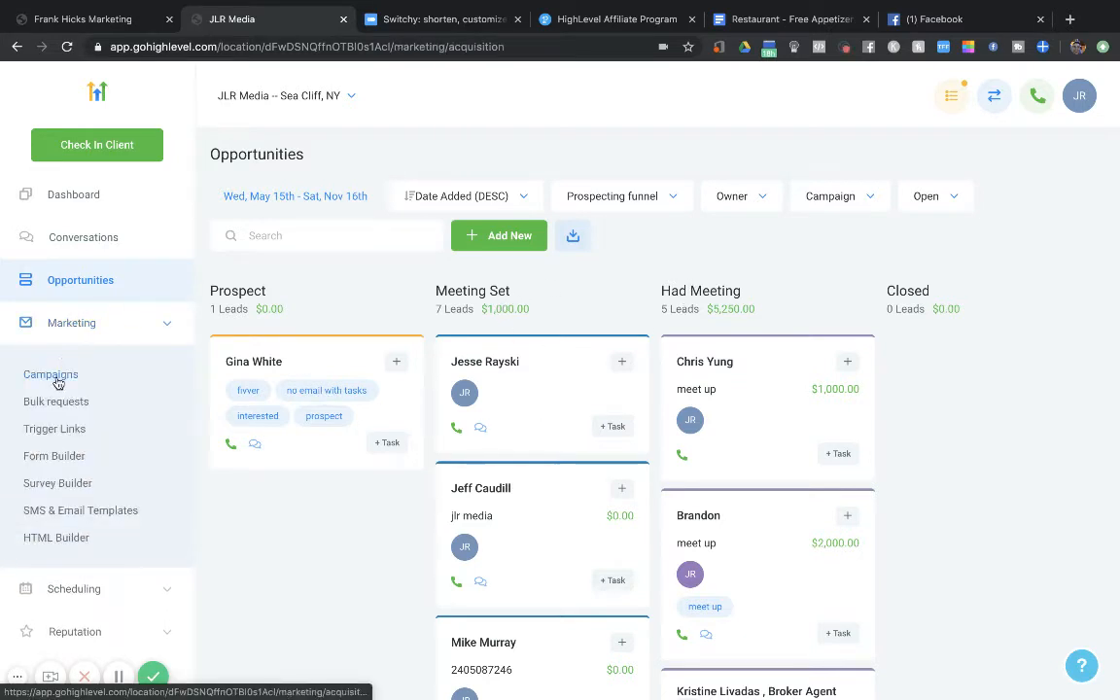
{"action": "left_click", "coordinate": [50, 374]}
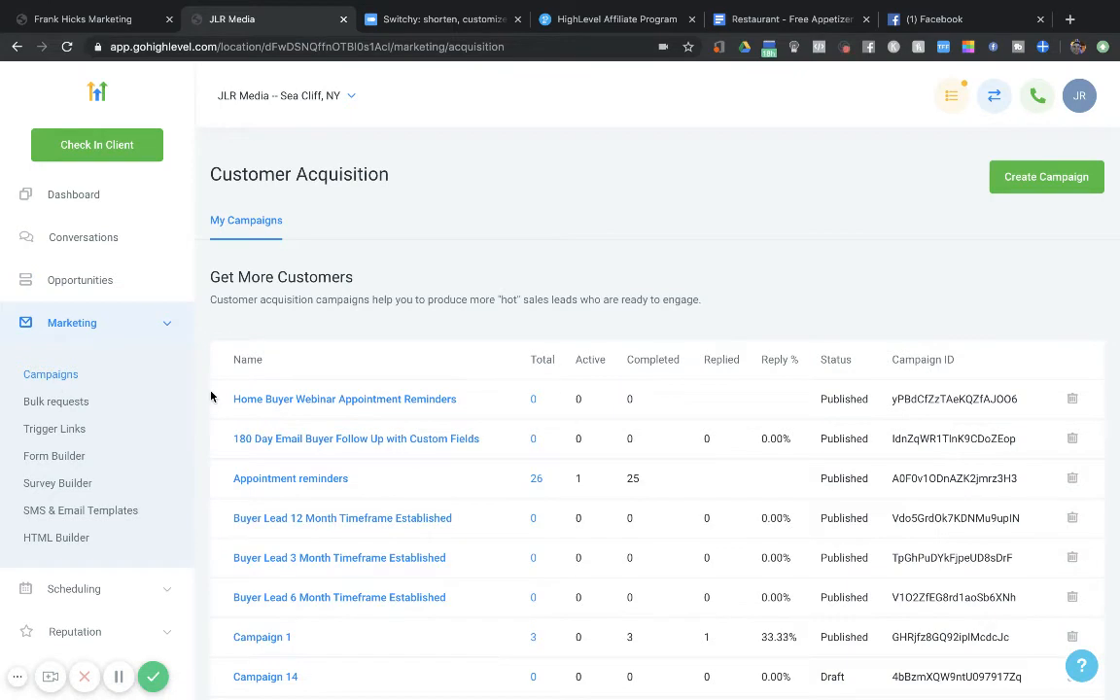
{"action": "scroll", "scroll_direction": "down", "scroll_amount": 3}
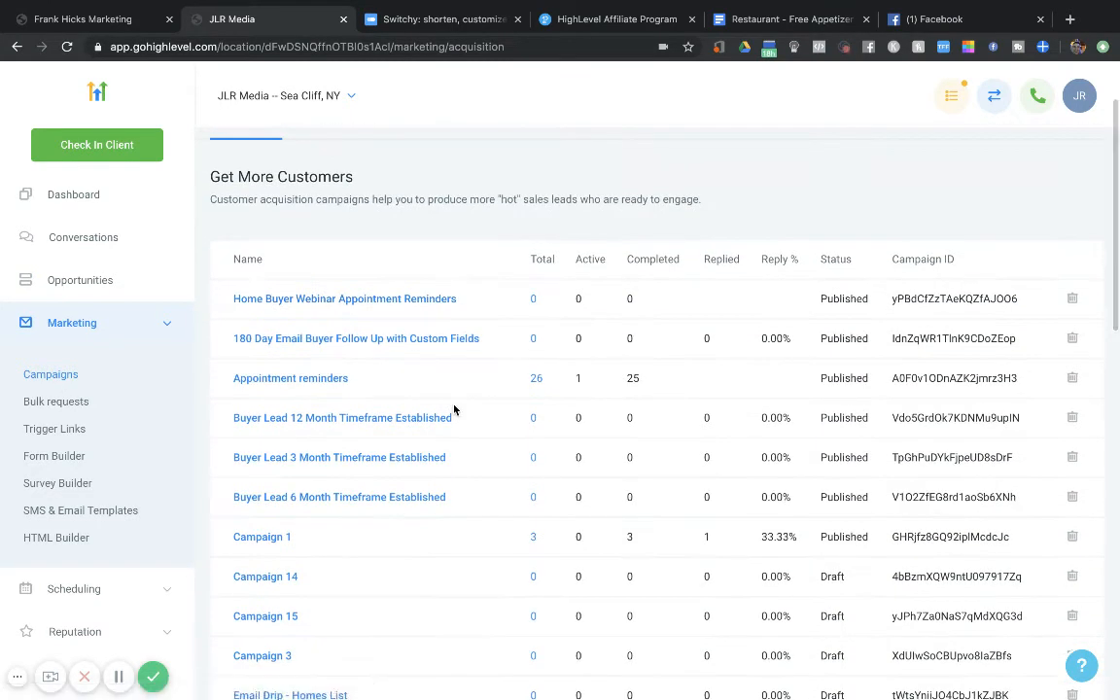
{"action": "mouse_move", "coordinate": [342, 418]}
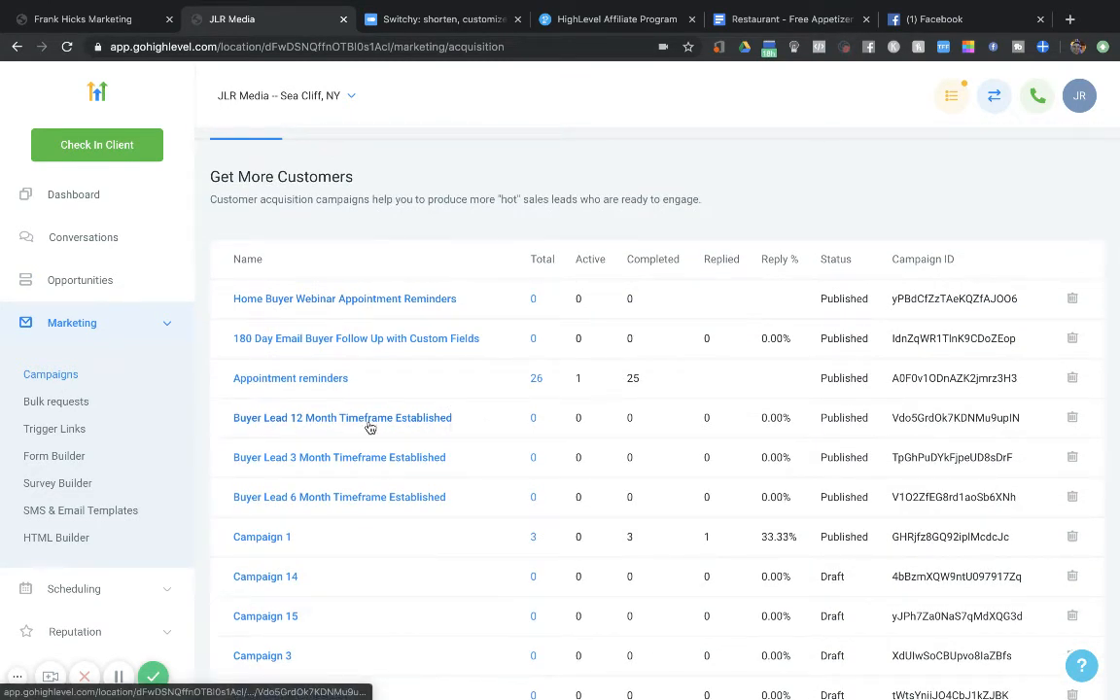
{"action": "scroll", "scroll_direction": "down", "scroll_amount": 3}
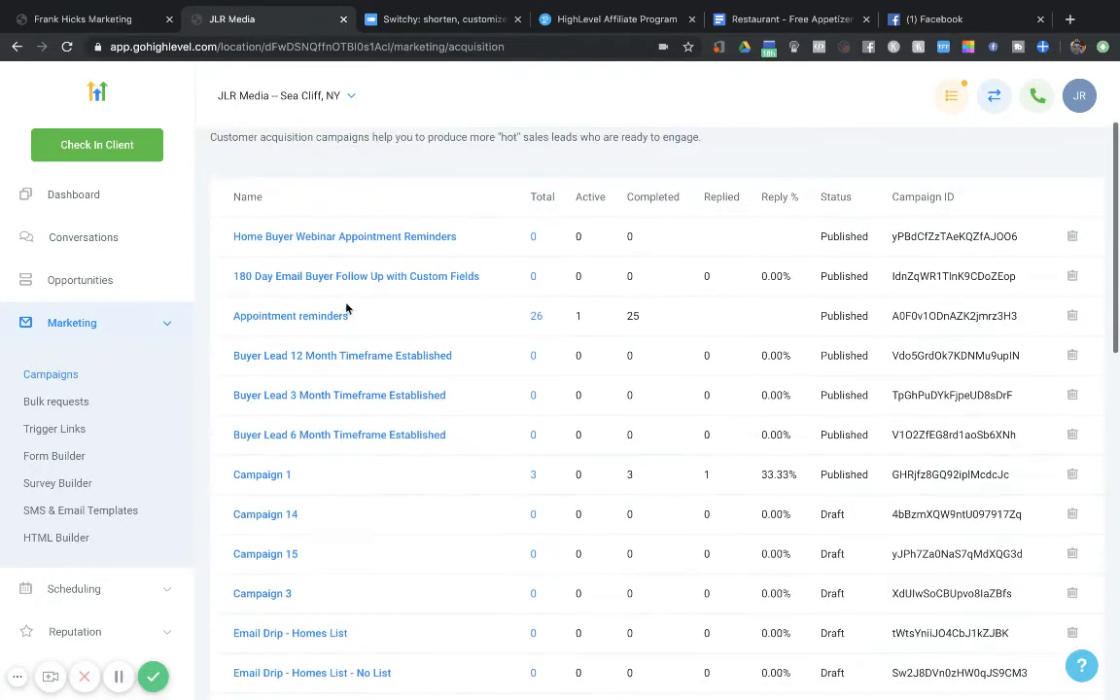
{"action": "left_click", "coordinate": [356, 276]}
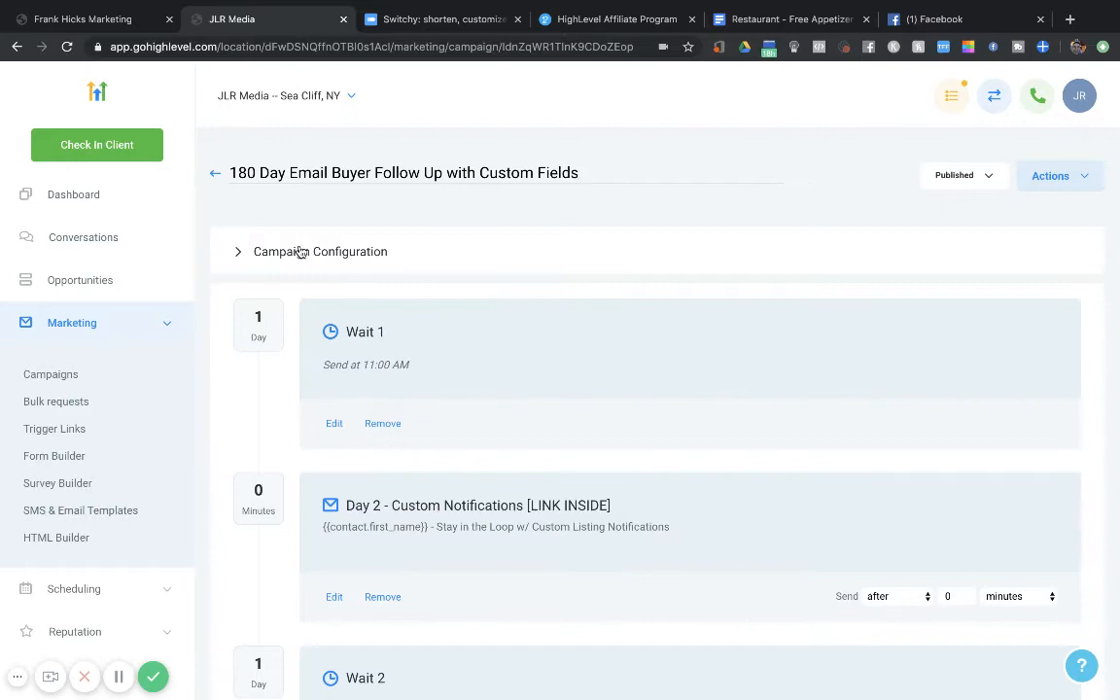
{"action": "mouse_move", "coordinate": [527, 322]}
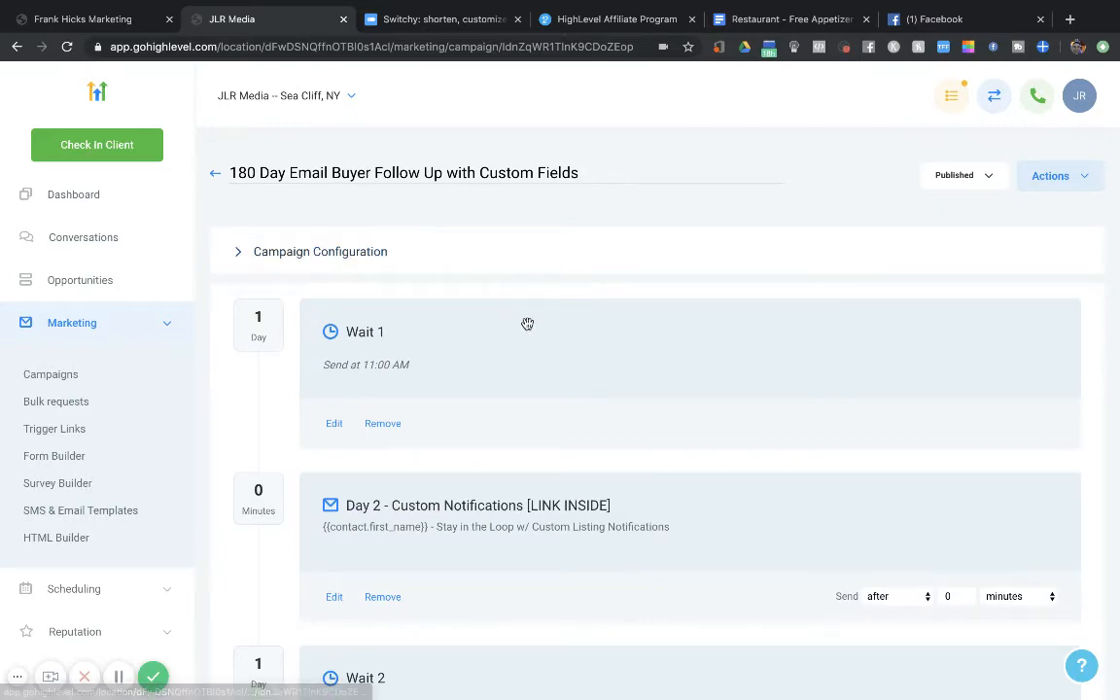
{"action": "scroll", "scroll_direction": "down", "scroll_amount": 3}
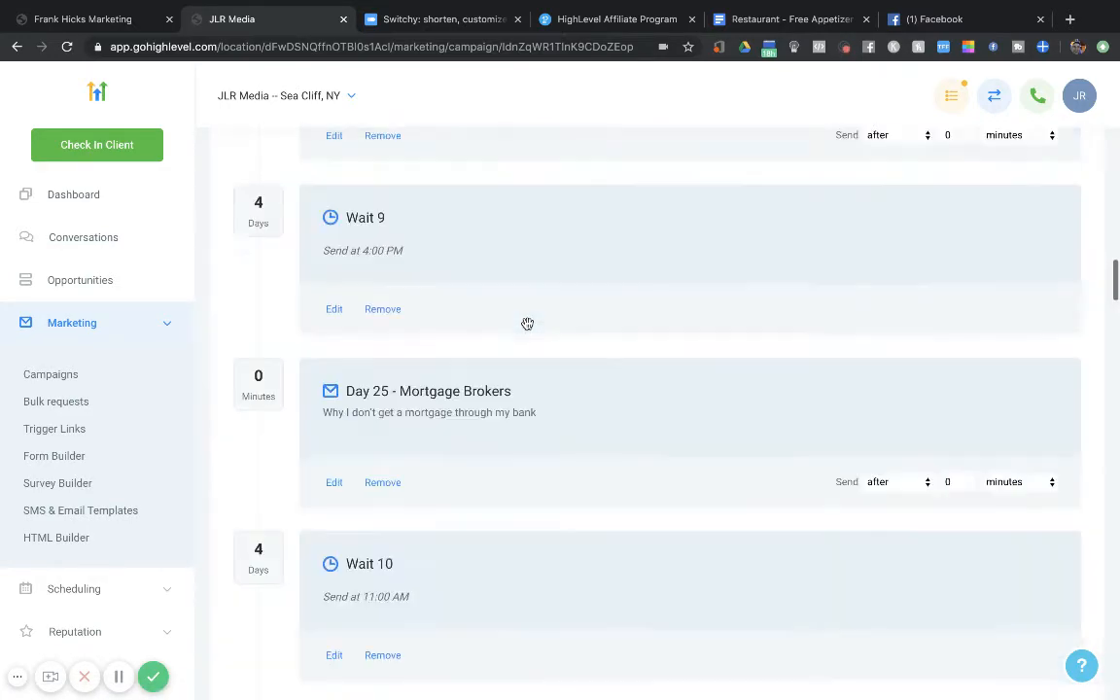
{"action": "scroll", "scroll_direction": "down", "scroll_amount": 3}
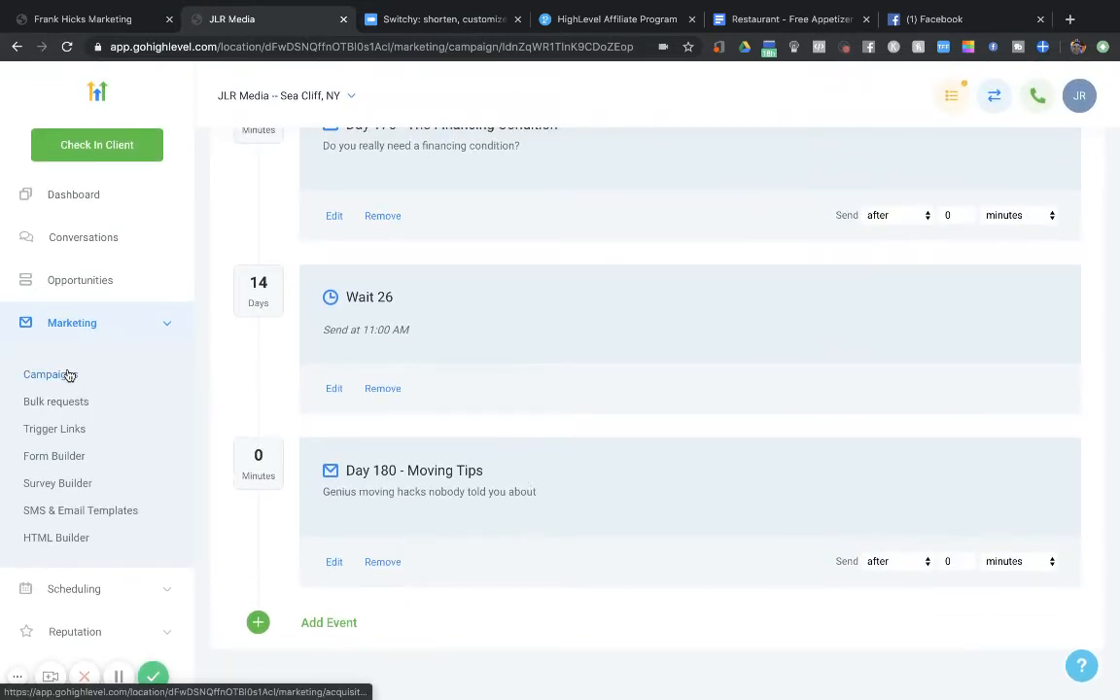
Return to Campaigns and view the Buyer Lead 12 Month Timeframe Established campaign
{"action": "left_click", "coordinate": [50, 373]}
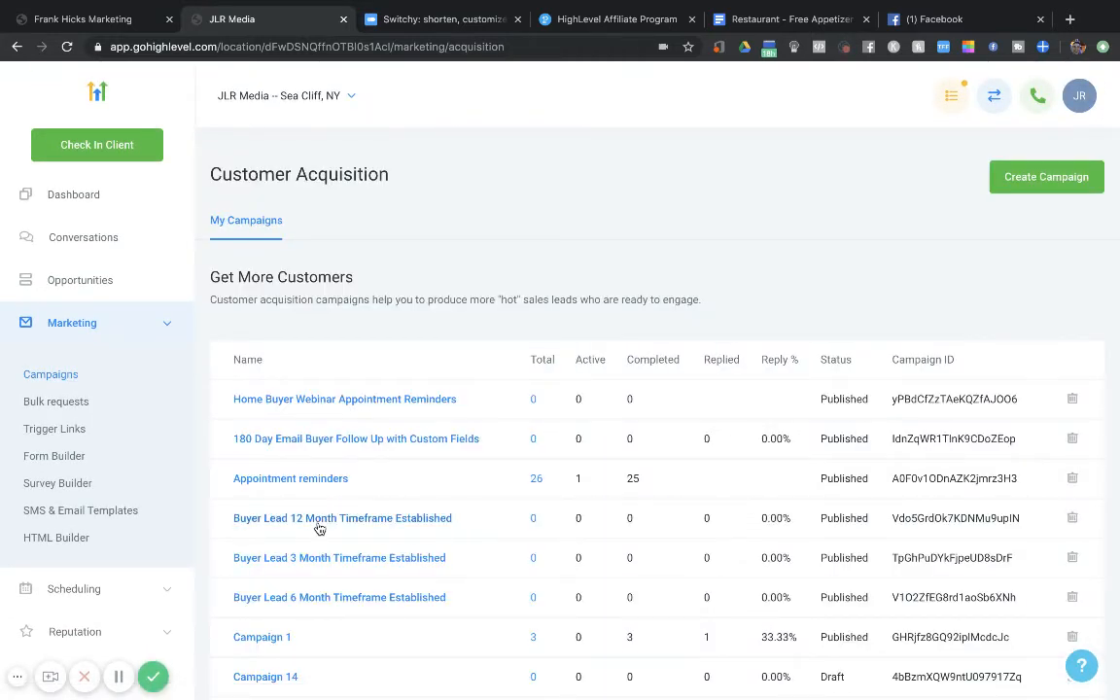
{"action": "left_click", "coordinate": [342, 518]}
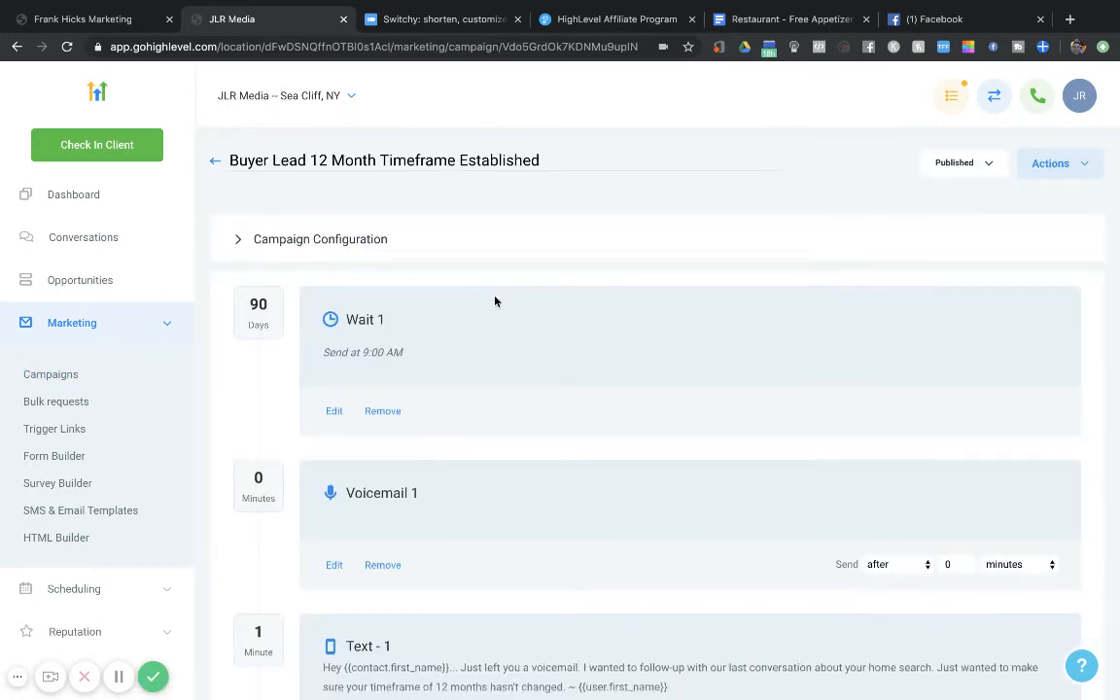
{"action": "scroll", "scroll_direction": "down", "scroll_amount": 3}
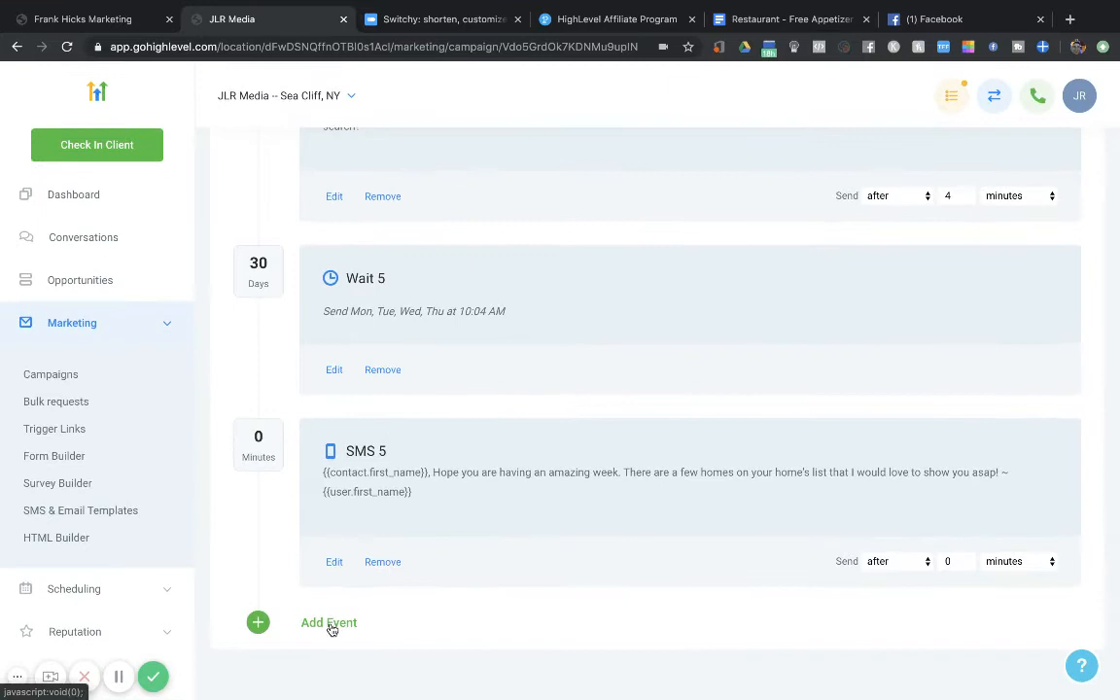
{"action": "left_click", "coordinate": [329, 622]}
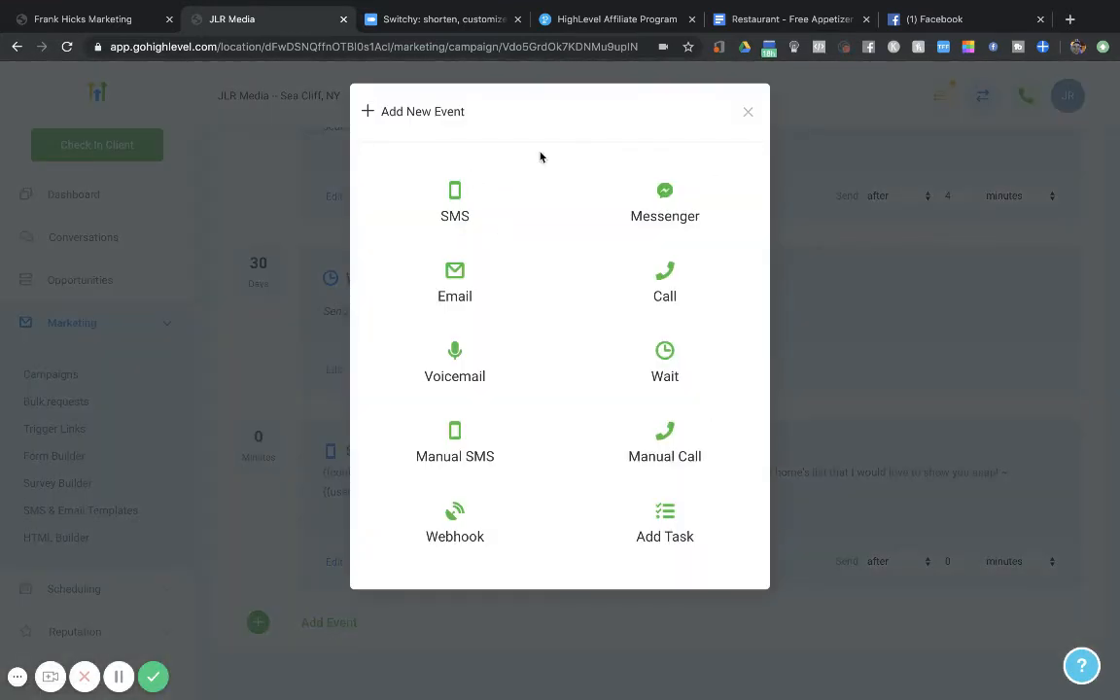
{"action": "mouse_move", "coordinate": [414, 337]}
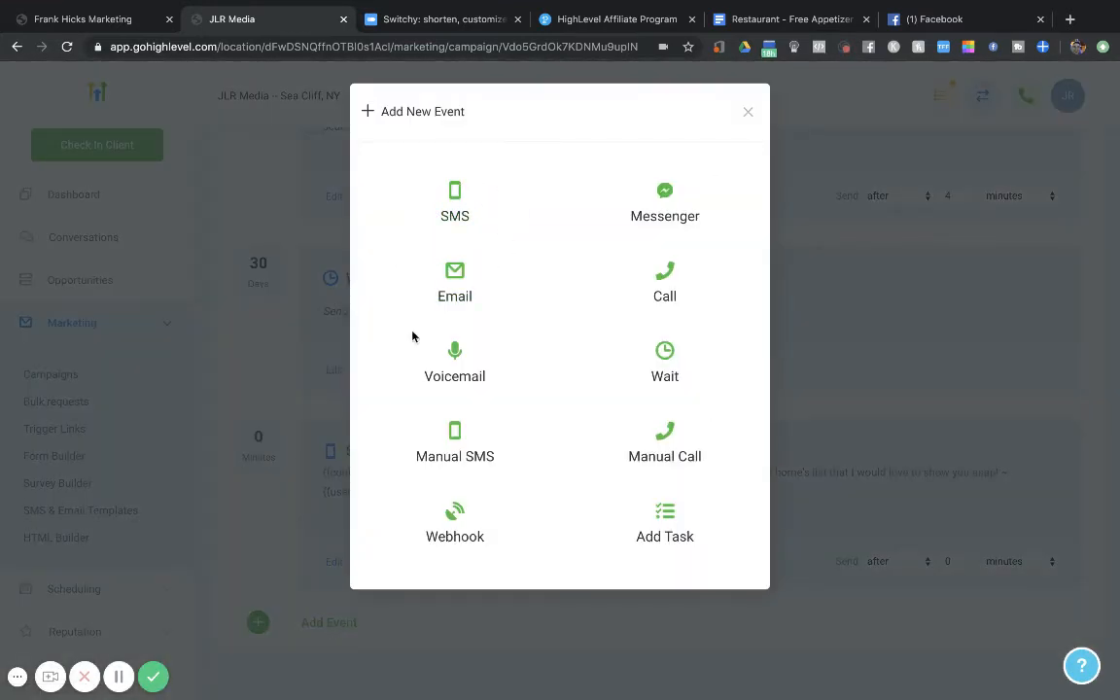
{"action": "mouse_move", "coordinate": [439, 482]}
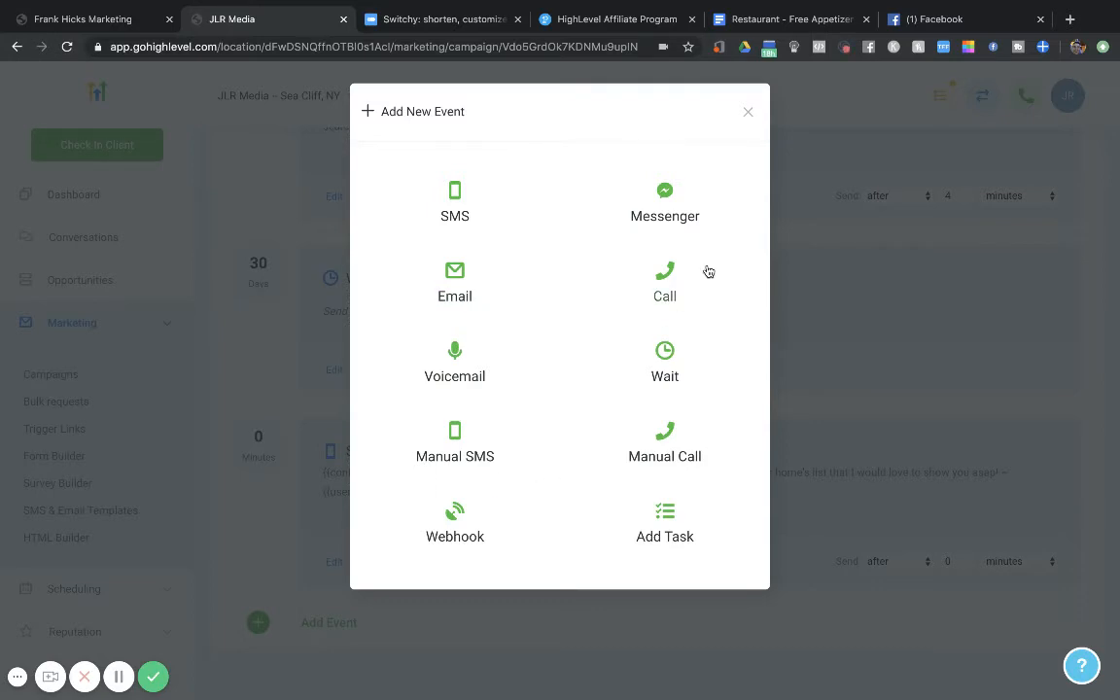
{"action": "mouse_move", "coordinate": [640, 207]}
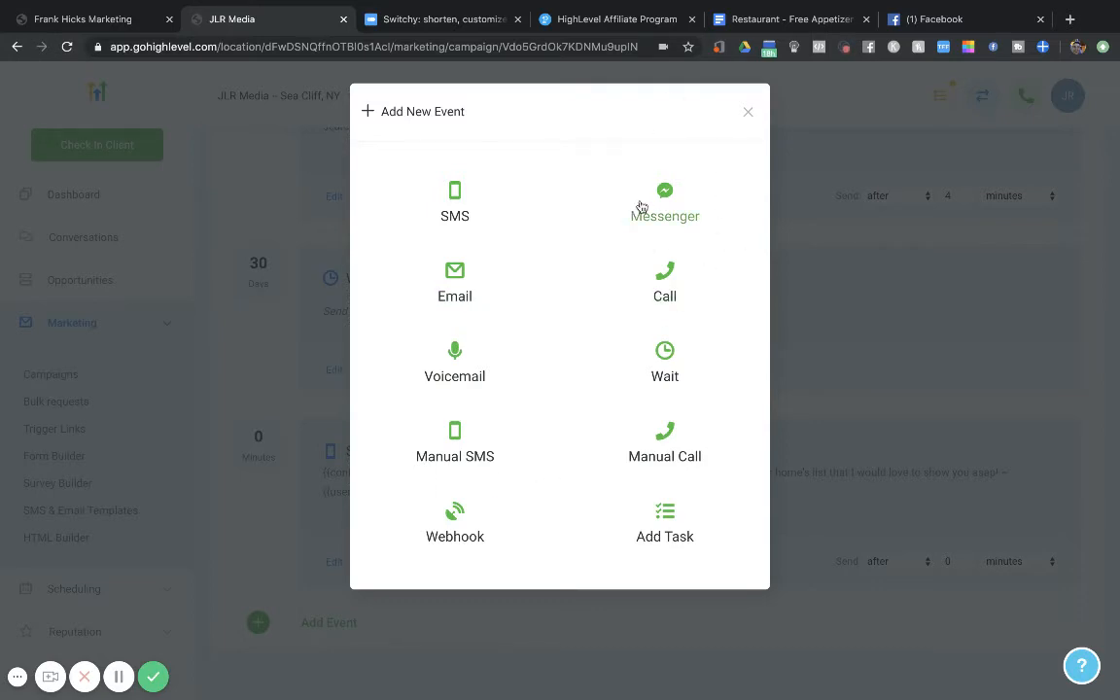
{"action": "mouse_move", "coordinate": [754, 500]}
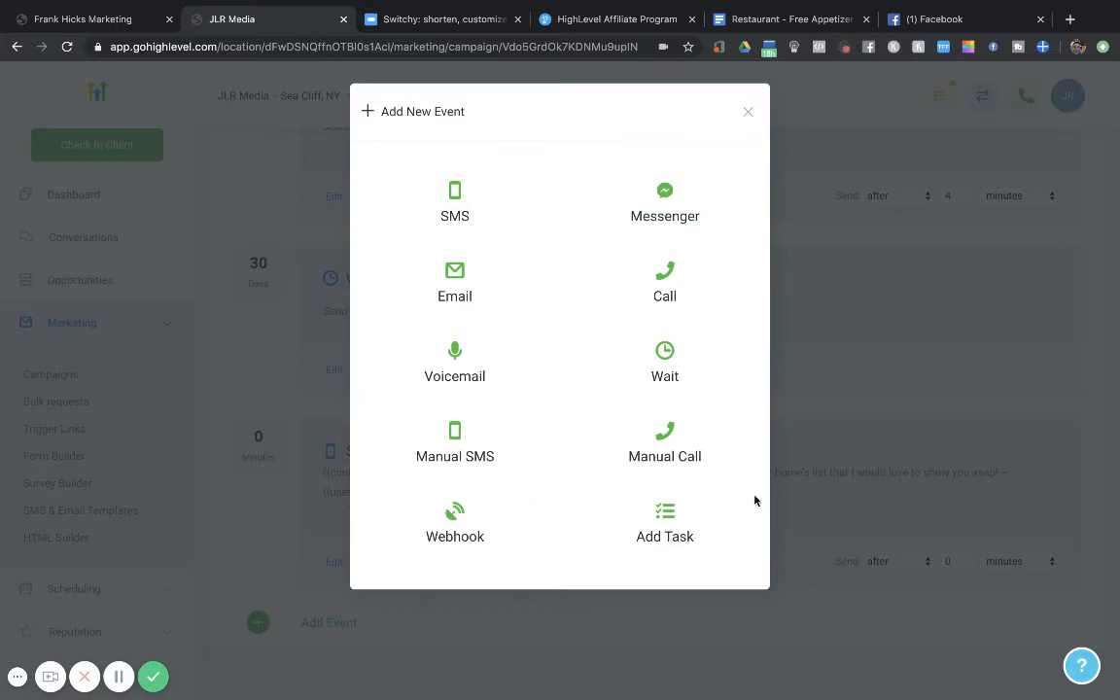
{"action": "mouse_move", "coordinate": [749, 107]}
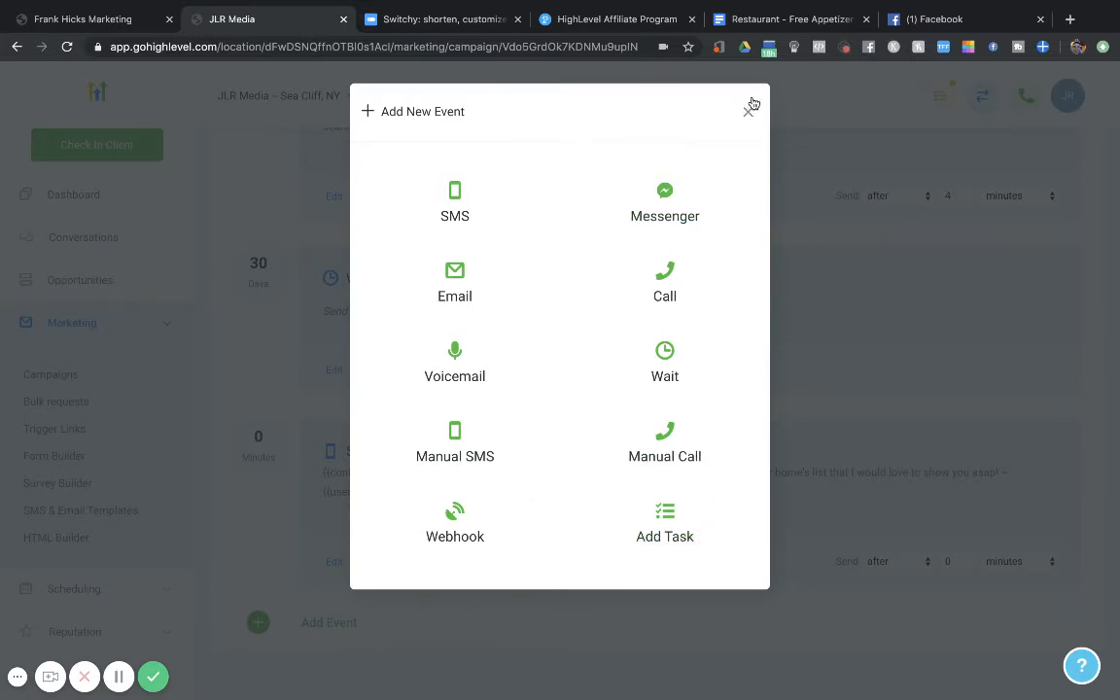
Close the Add New Event dialog and browse the dashboard's pipeline and lead source widgets
{"action": "left_click", "coordinate": [752, 105]}
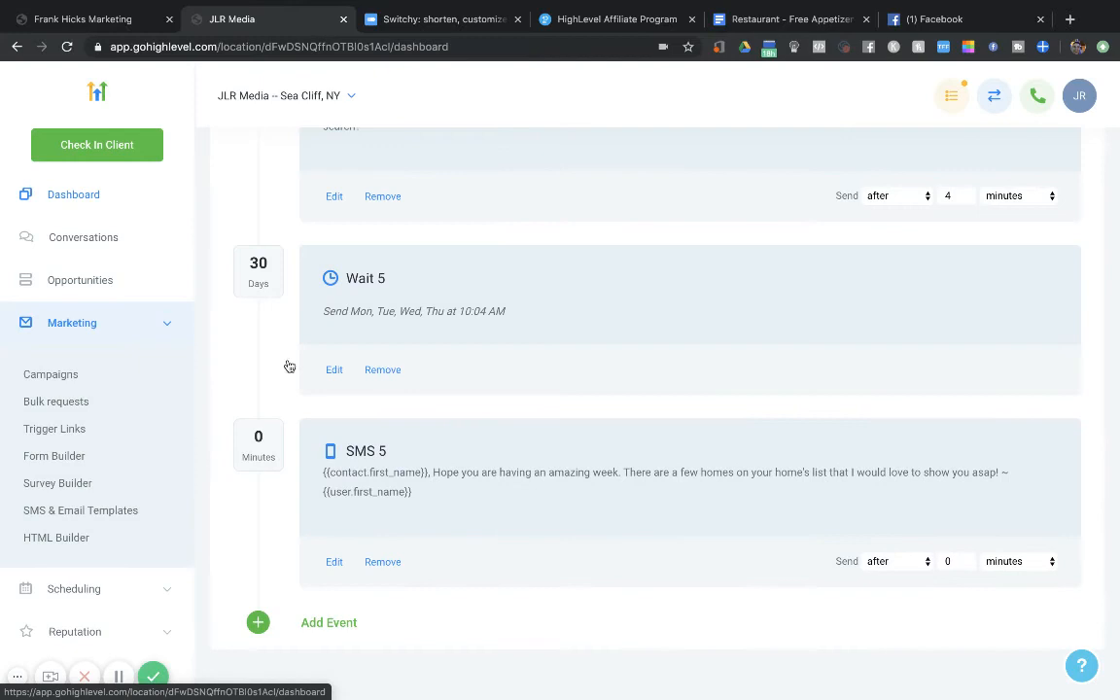
{"action": "left_click", "coordinate": [73, 194]}
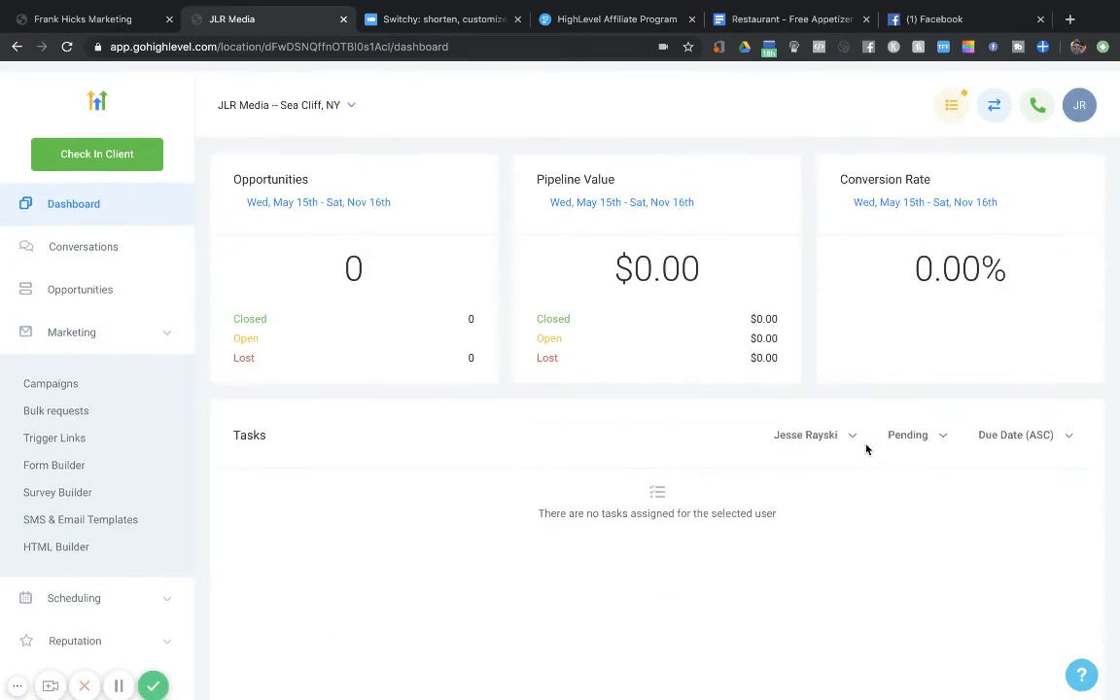
{"action": "scroll", "scroll_direction": "down", "scroll_amount": 3}
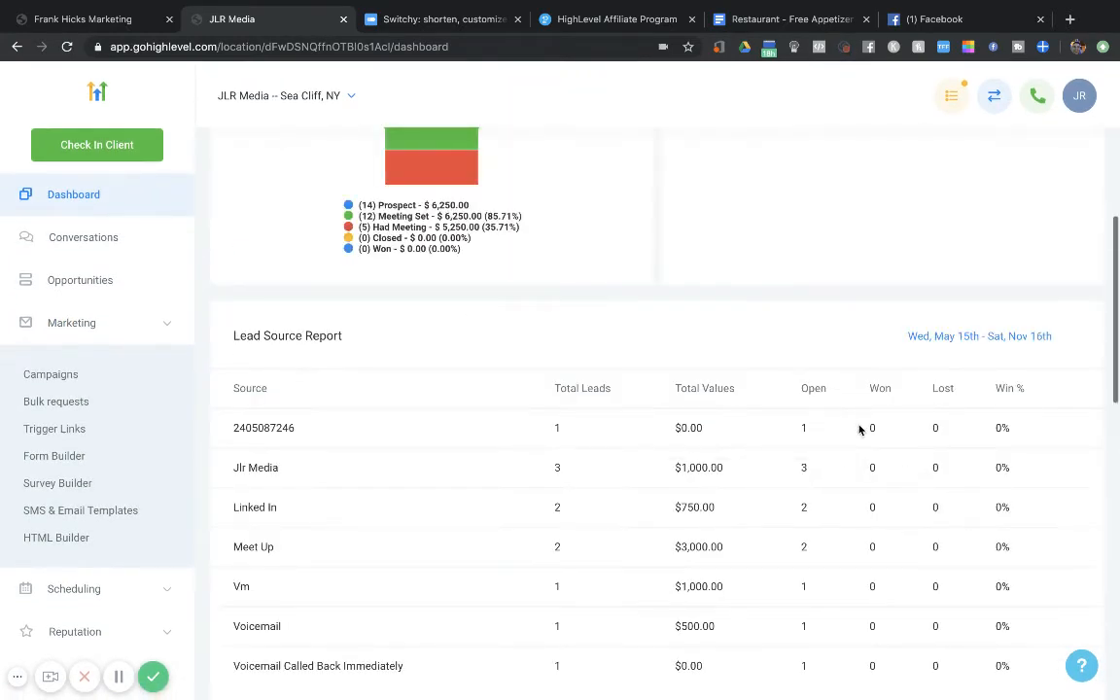
{"action": "scroll", "scroll_direction": "up", "scroll_amount": 3}
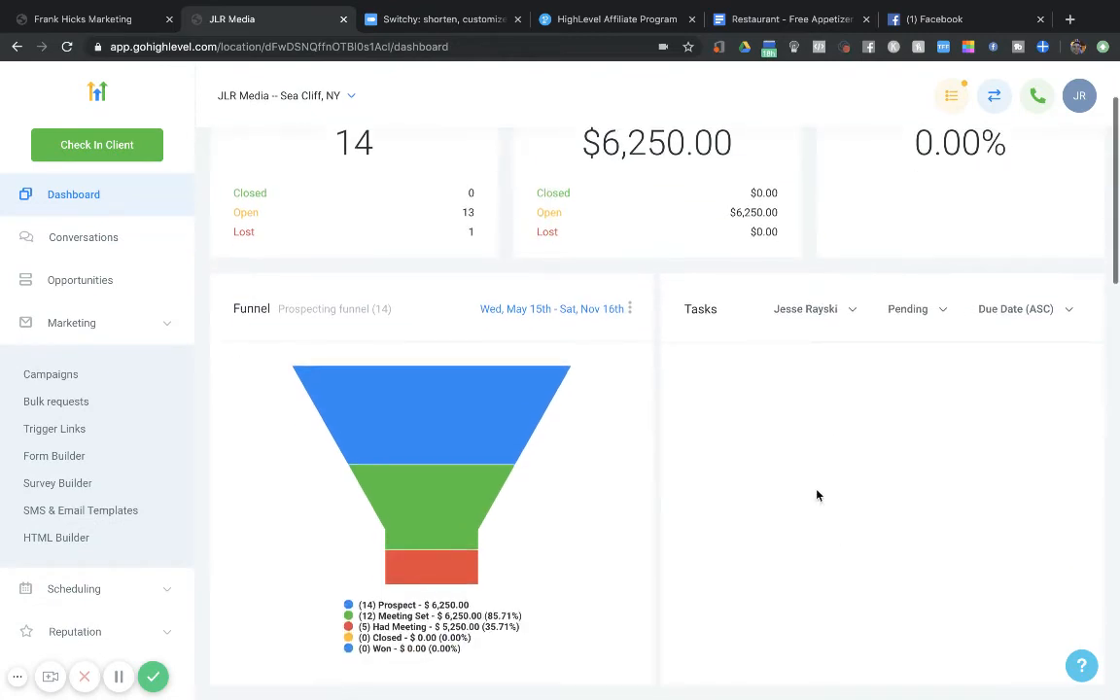
{"action": "mouse_move", "coordinate": [708, 498]}
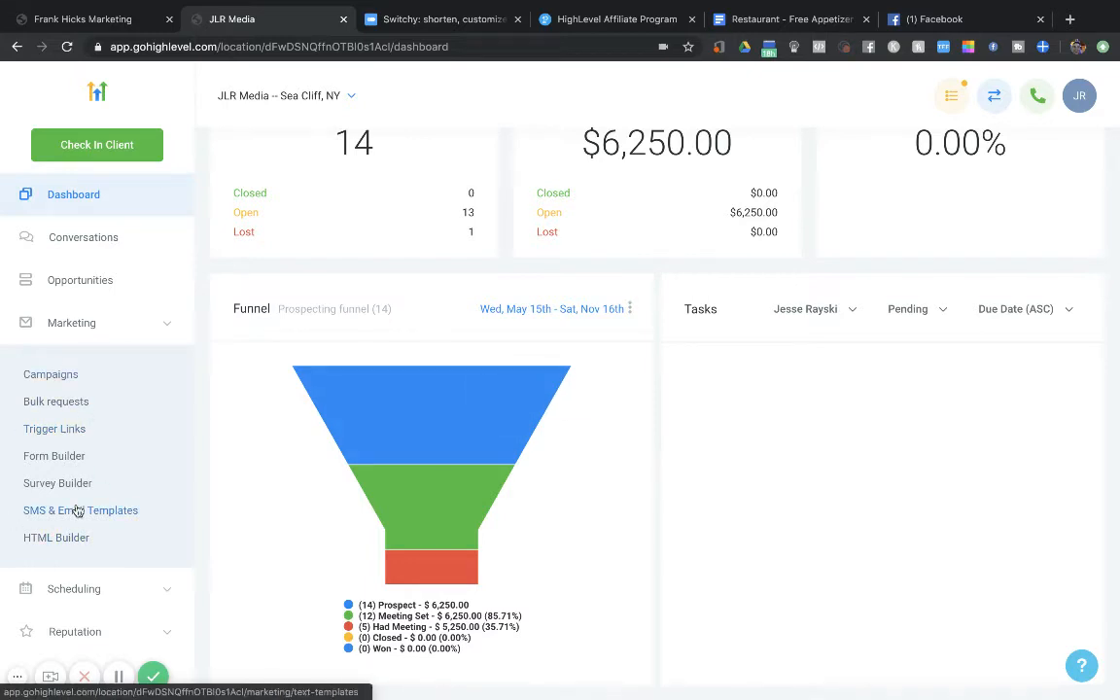
{"action": "scroll", "scroll_direction": "down", "scroll_amount": 3}
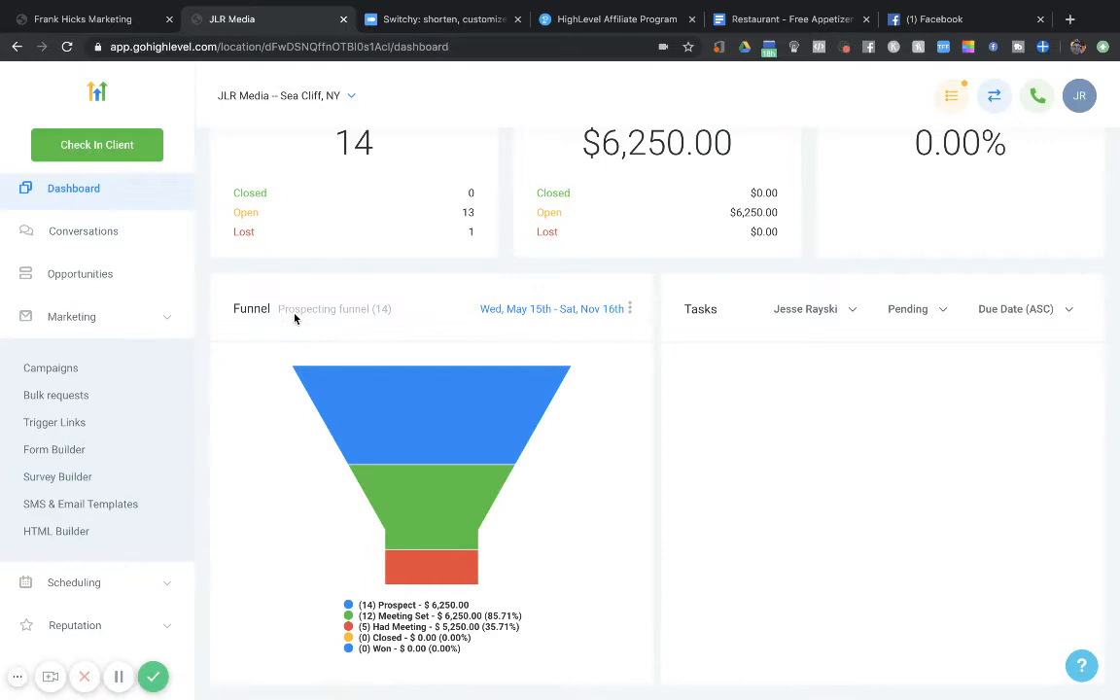
{"action": "mouse_move", "coordinate": [142, 422]}
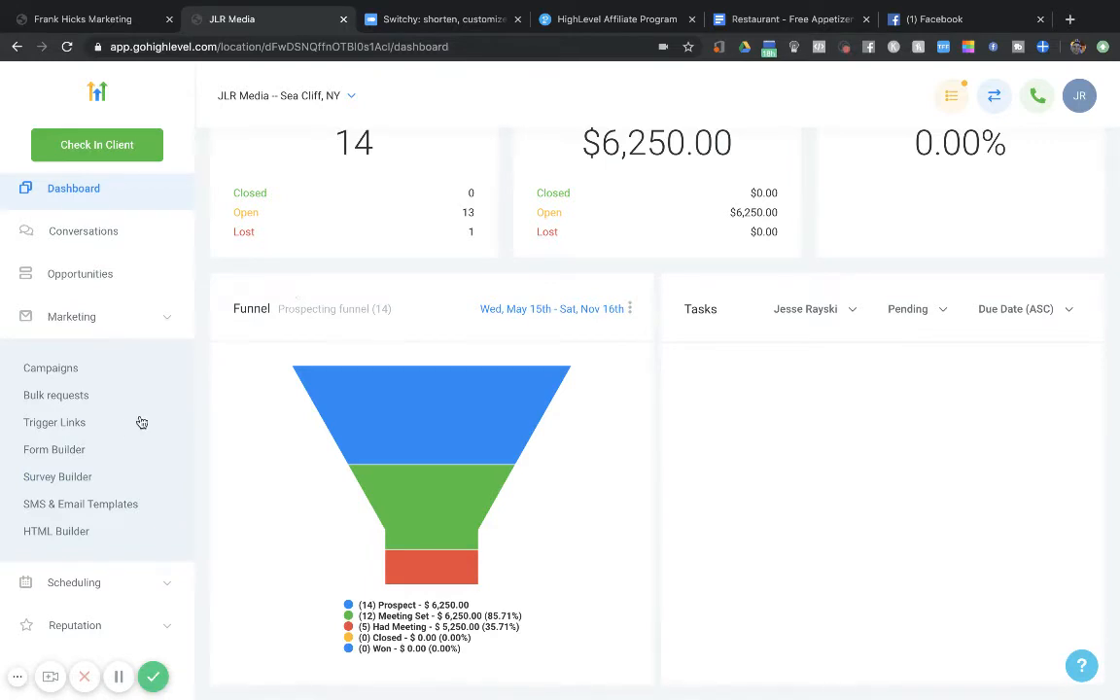
{"action": "scroll", "scroll_direction": "down", "scroll_amount": 3}
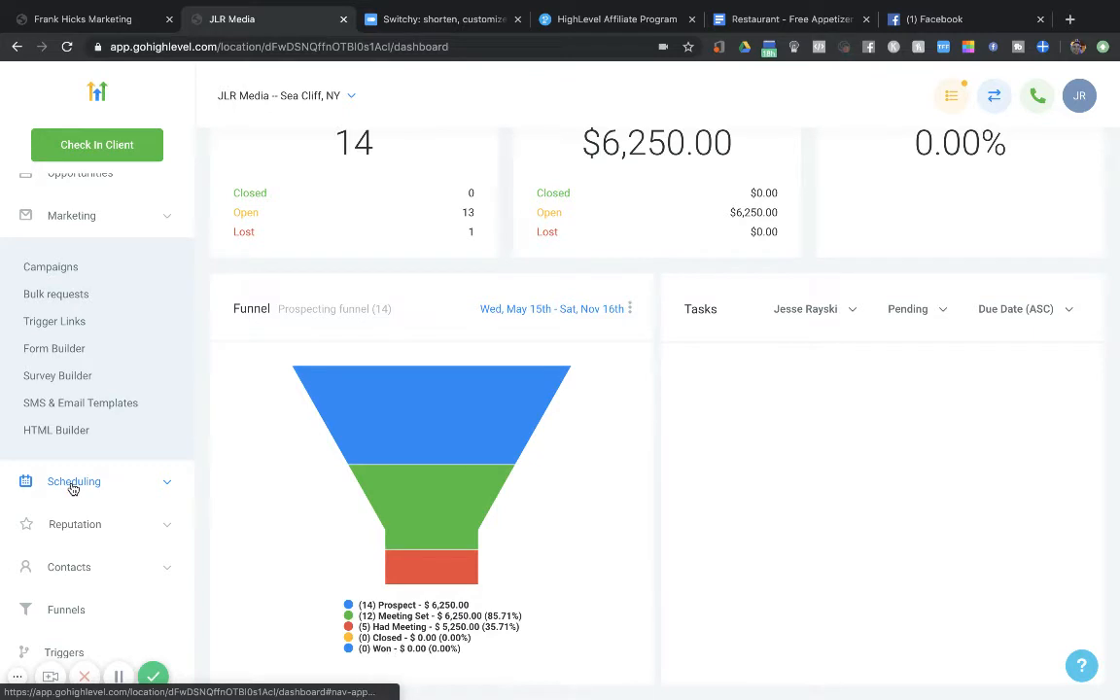
Expand Scheduling to show Calendar and Appointments, then go to Funnels
{"action": "left_click", "coordinate": [73, 481]}
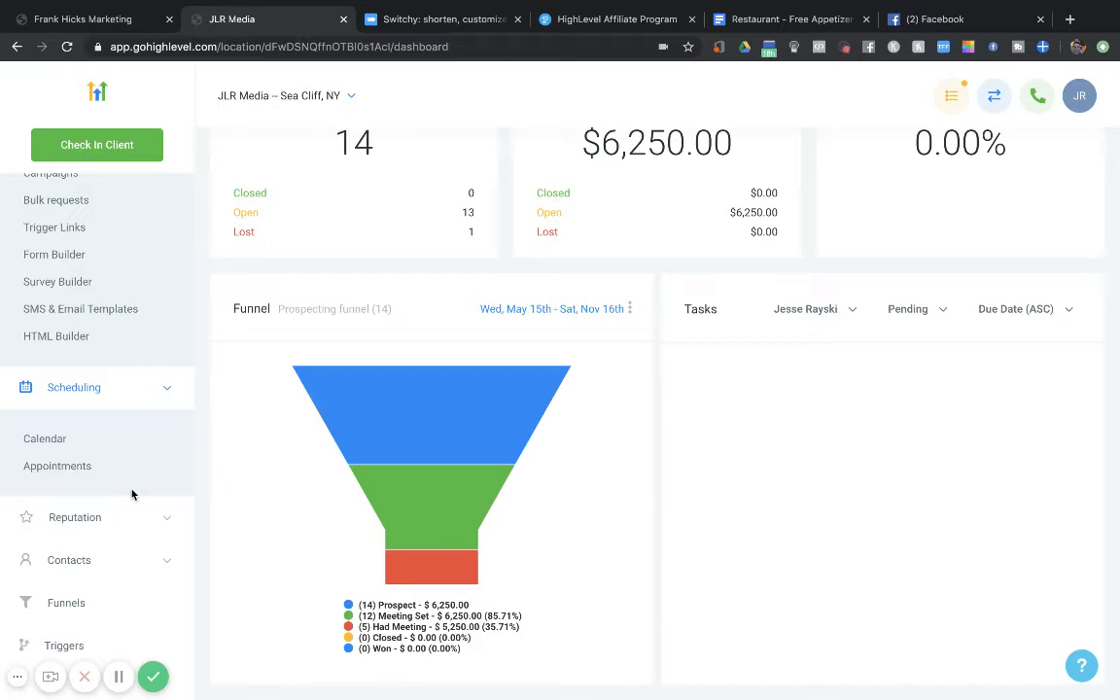
{"action": "scroll", "scroll_direction": "down", "scroll_amount": 3}
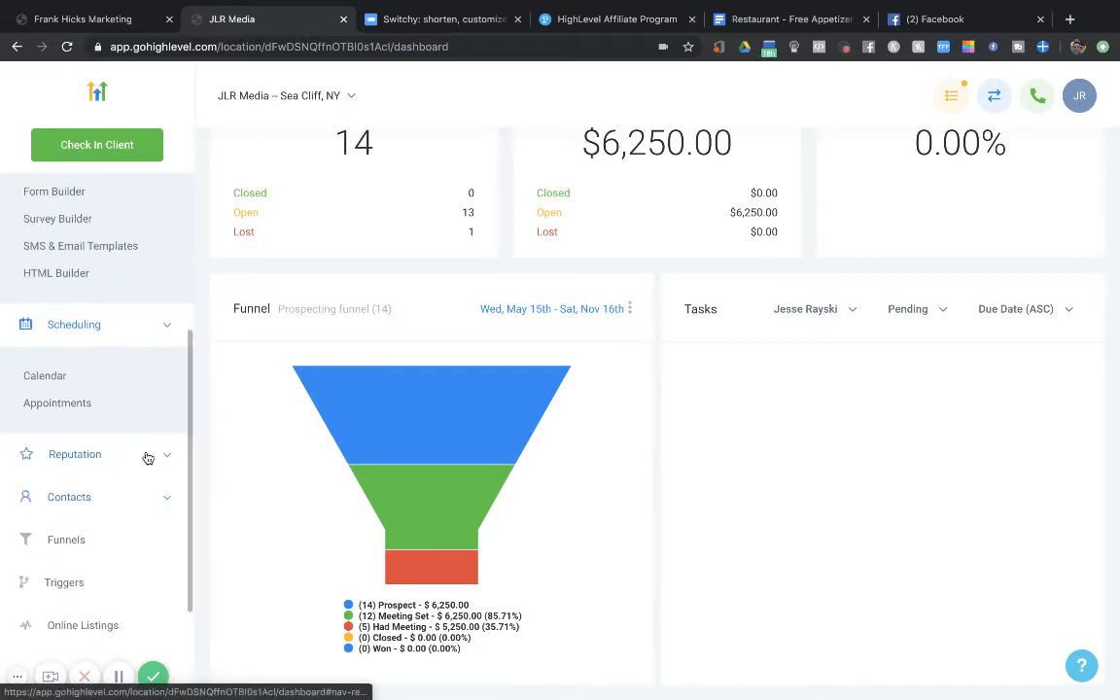
{"action": "left_click", "coordinate": [71, 249]}
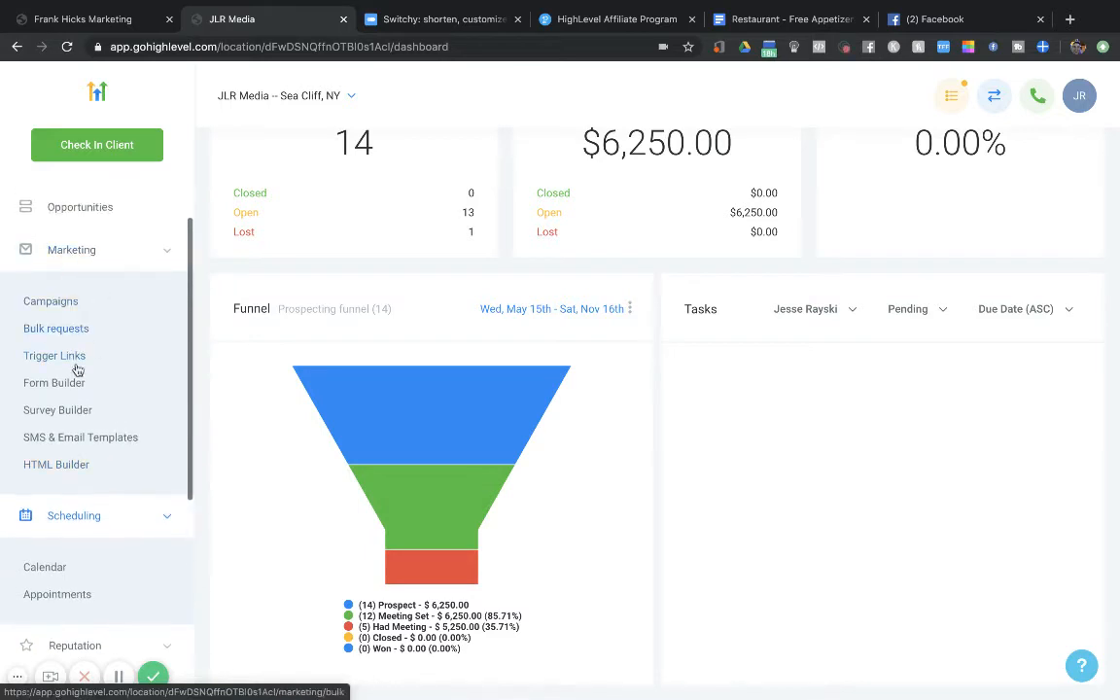
{"action": "mouse_move", "coordinate": [62, 447]}
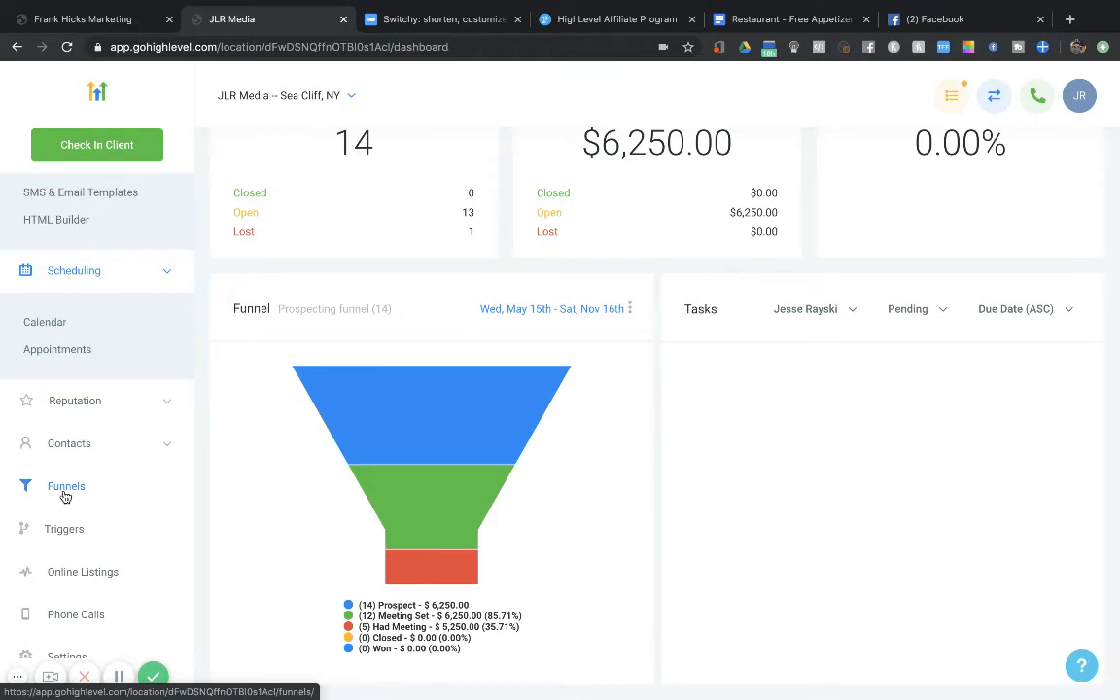
{"action": "left_click", "coordinate": [66, 486]}
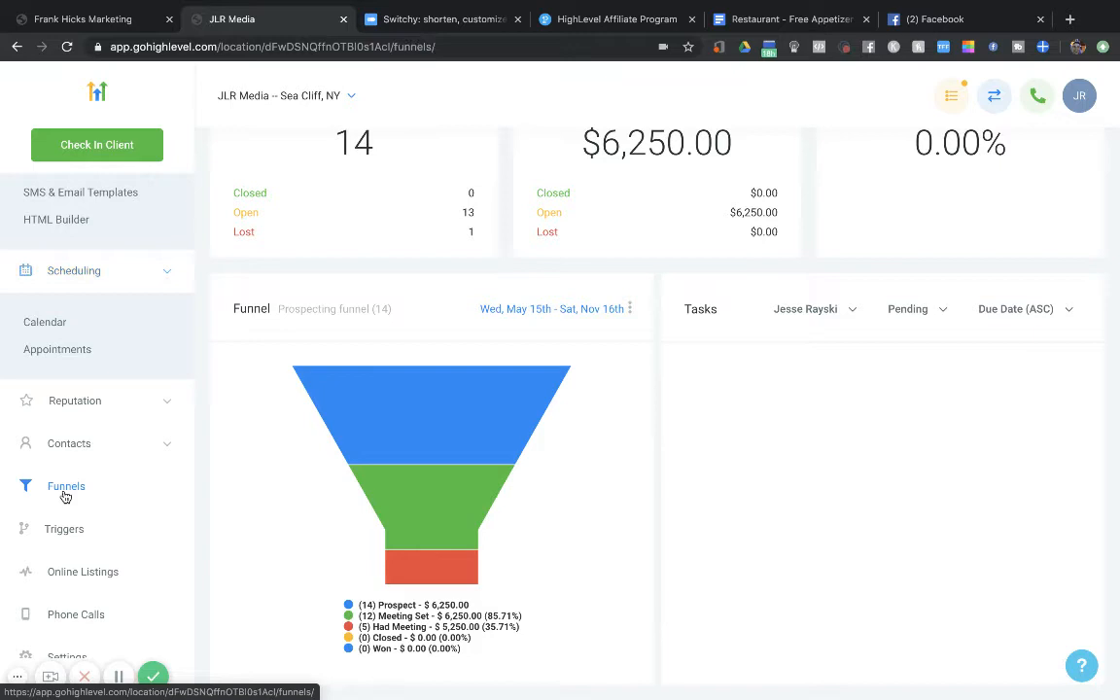
Load the three-funnel list and open a CF Template landing page in the builder
{"action": "left_click", "coordinate": [66, 486]}
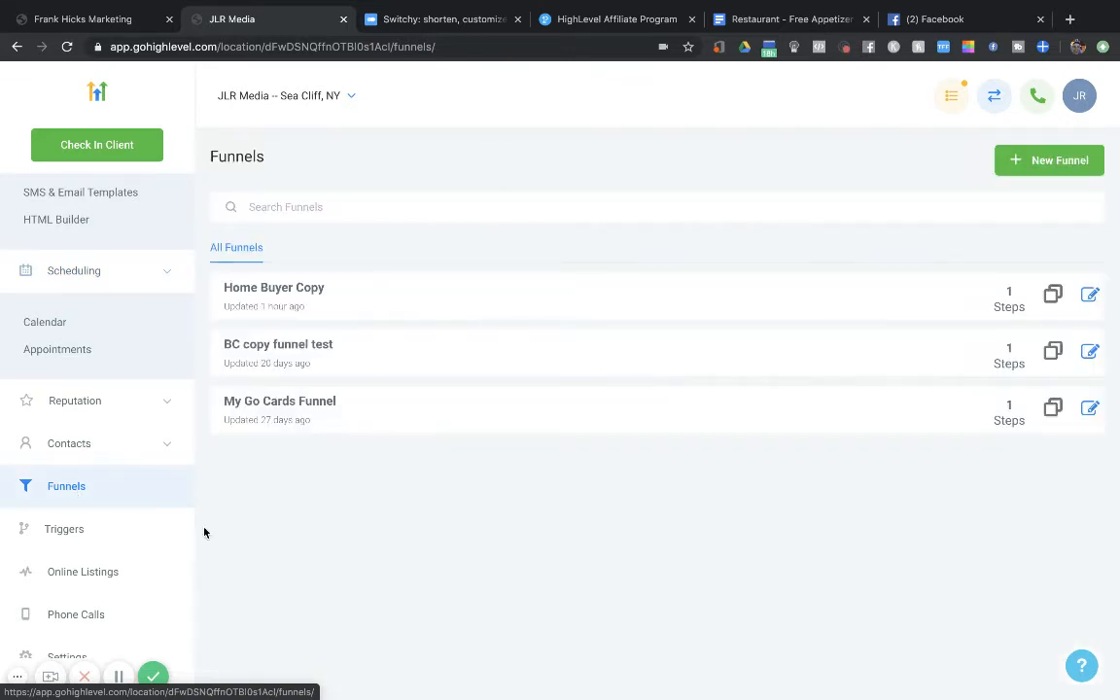
{"action": "mouse_move", "coordinate": [294, 364]}
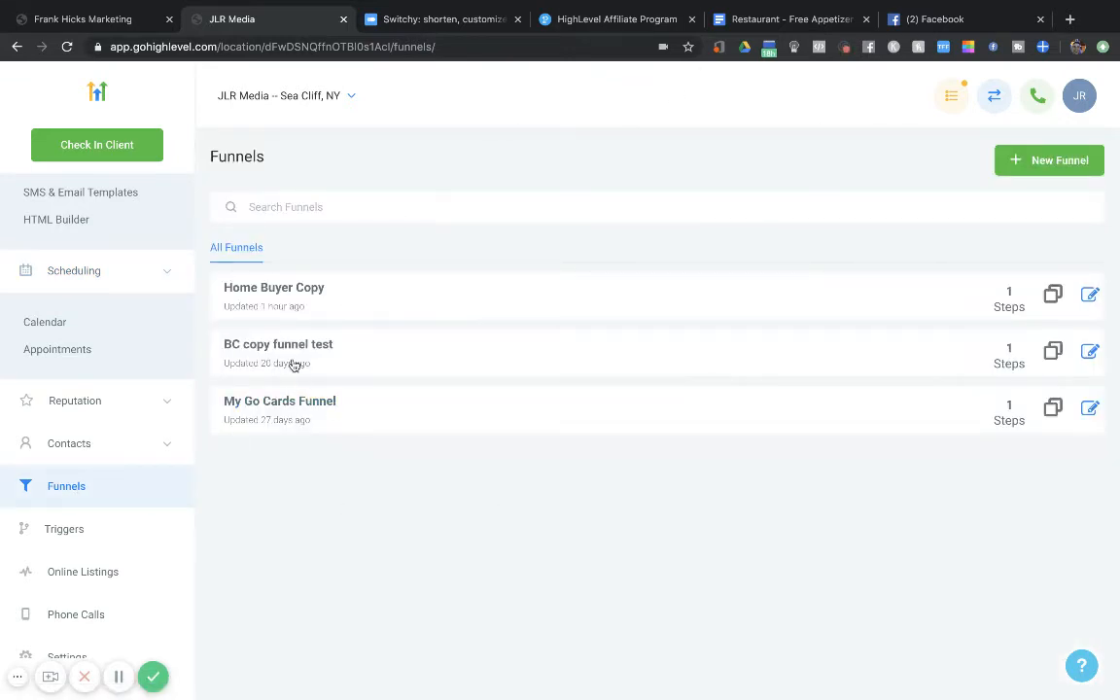
{"action": "left_click", "coordinate": [279, 344]}
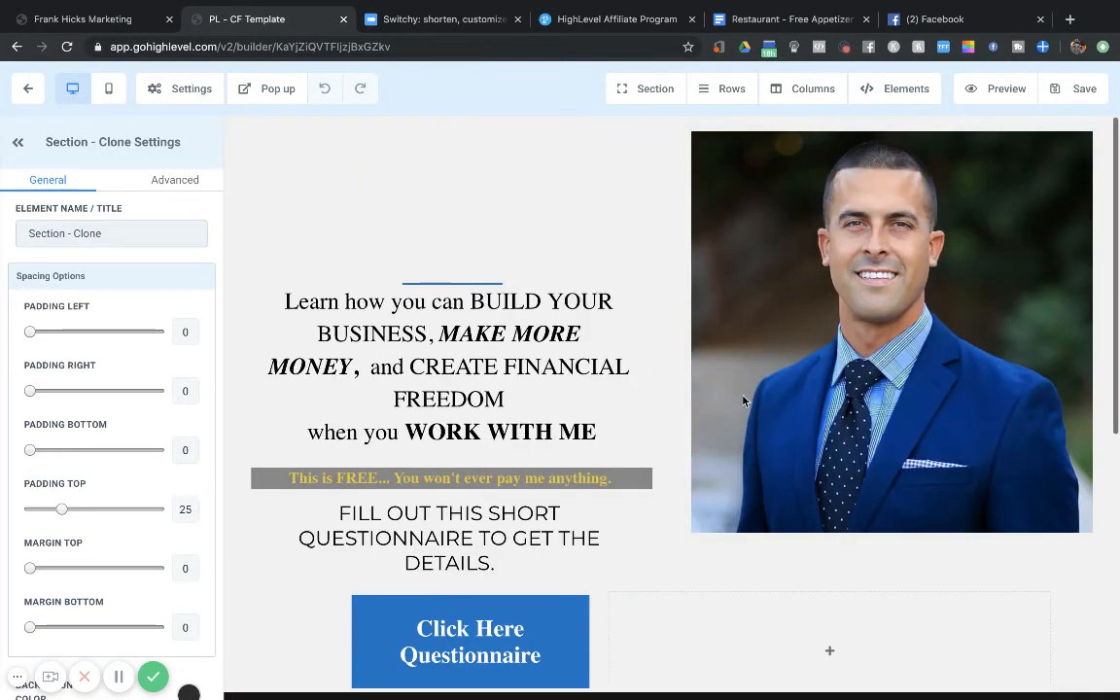
Select and deselect the WORK headline, scroll the landing page, and exit the builder
{"action": "left_click", "coordinate": [446, 180]}
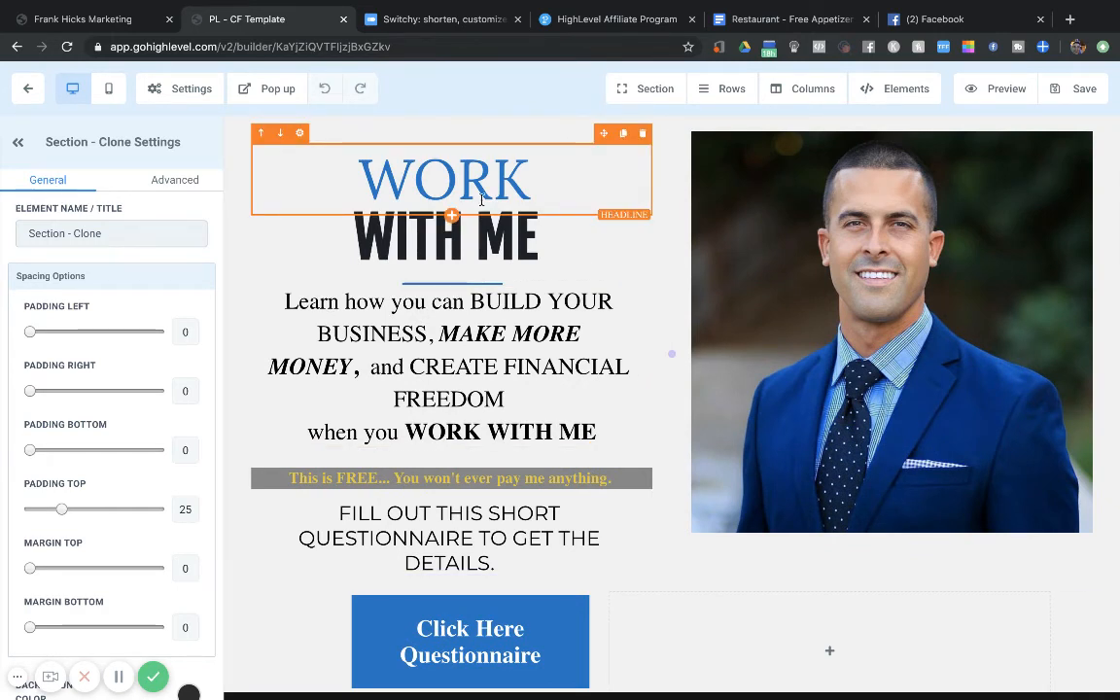
{"action": "left_click", "coordinate": [286, 202]}
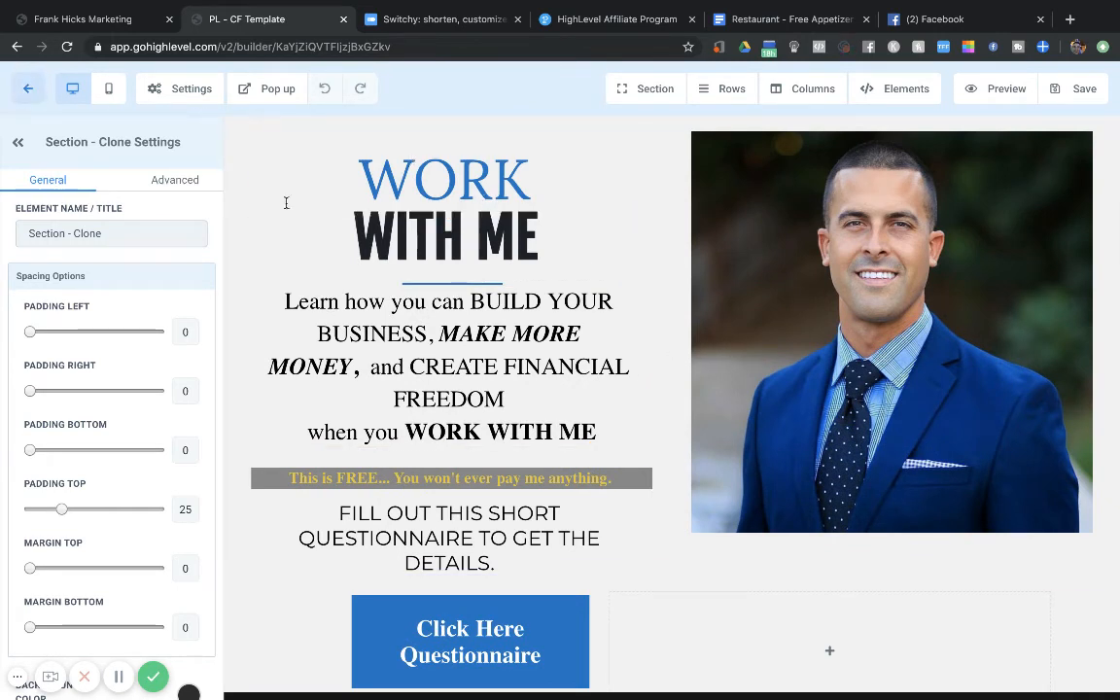
{"action": "scroll", "scroll_direction": "down", "scroll_amount": 3}
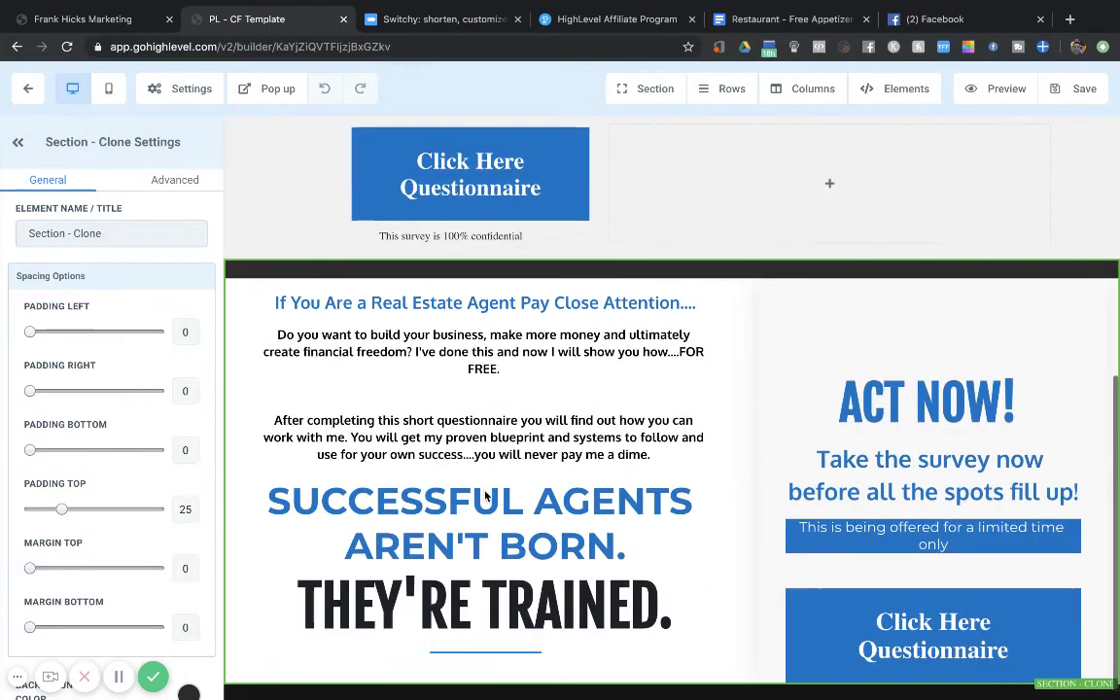
{"action": "scroll", "scroll_direction": "down", "scroll_amount": 3}
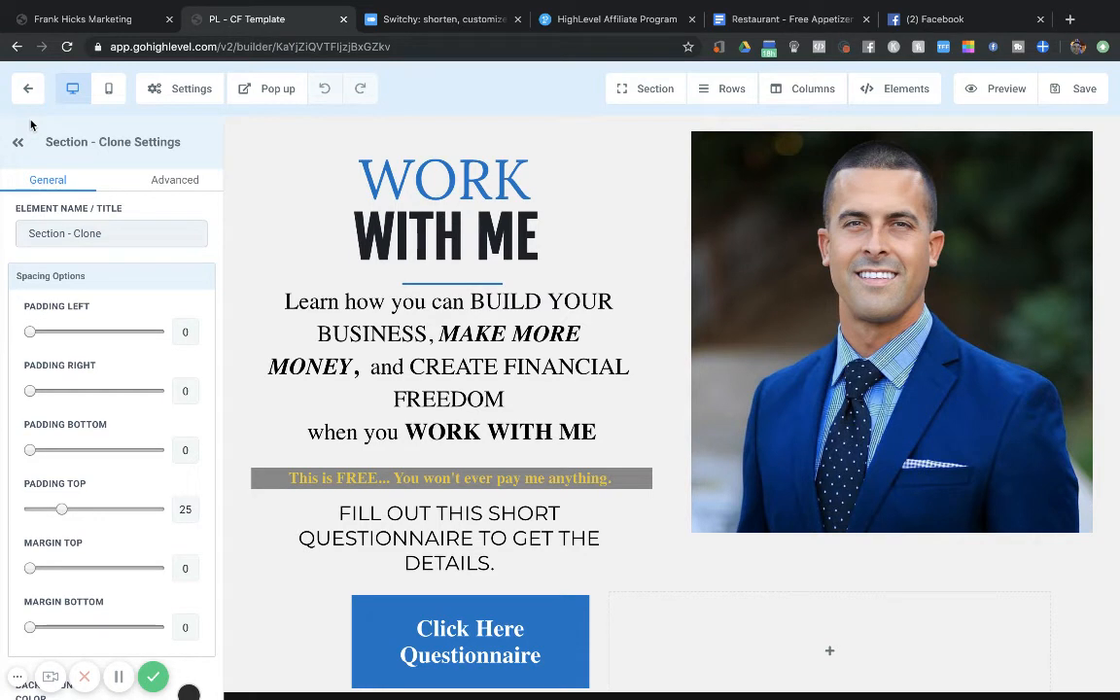
{"action": "left_click", "coordinate": [27, 88]}
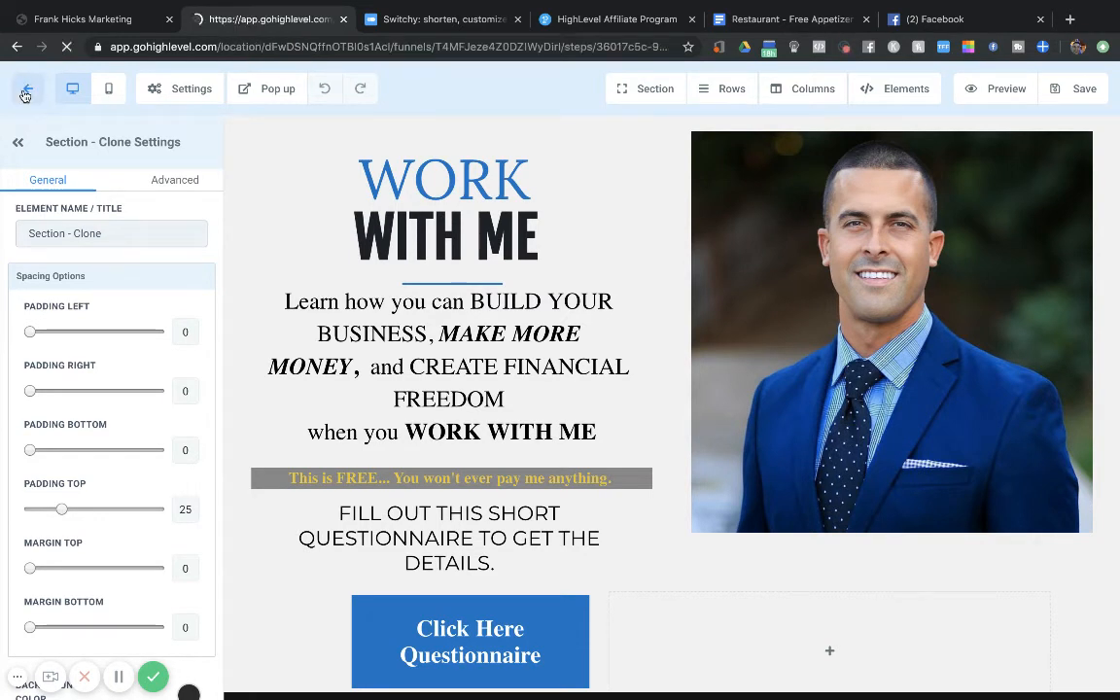
Return to the BC copy funnel test steps page, then head to Triggers
{"action": "left_click", "coordinate": [26, 88]}
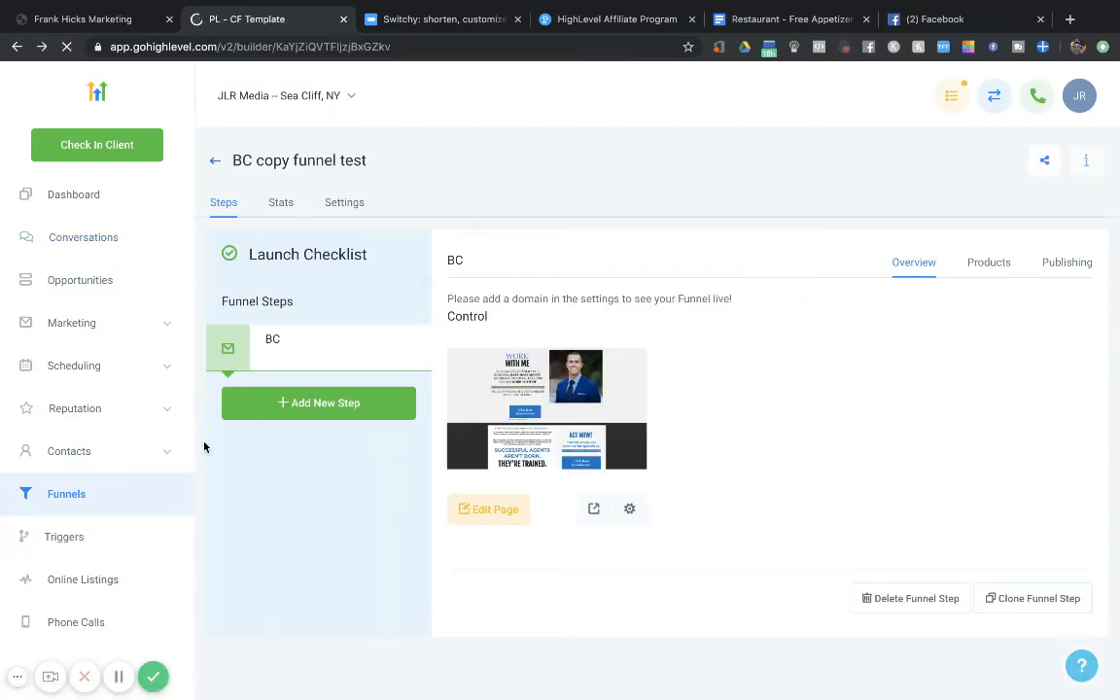
{"action": "left_click", "coordinate": [489, 508]}
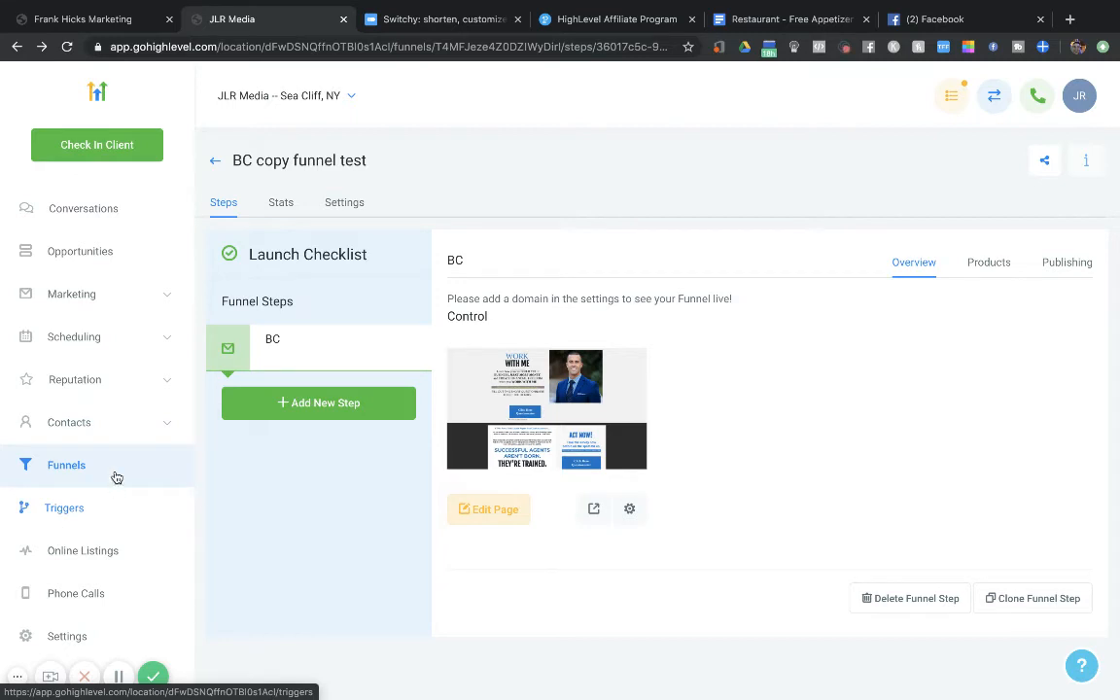
{"action": "left_click", "coordinate": [69, 422]}
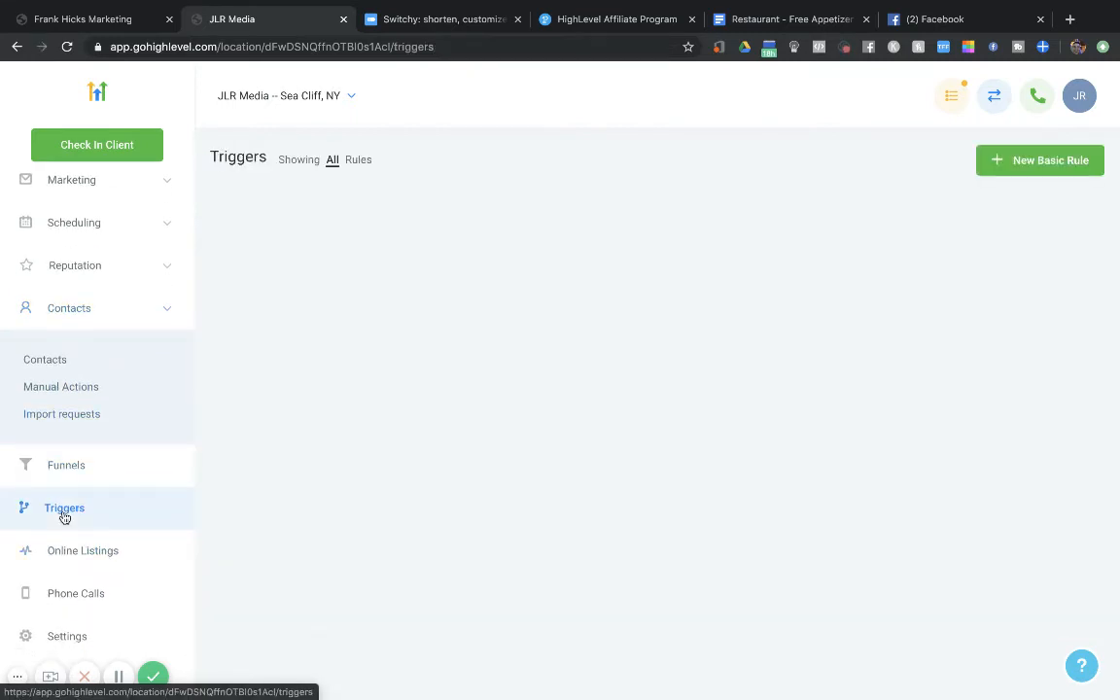
Browse the draft and active trigger rules, then switch to the agency Accounts view
{"action": "left_click", "coordinate": [64, 507]}
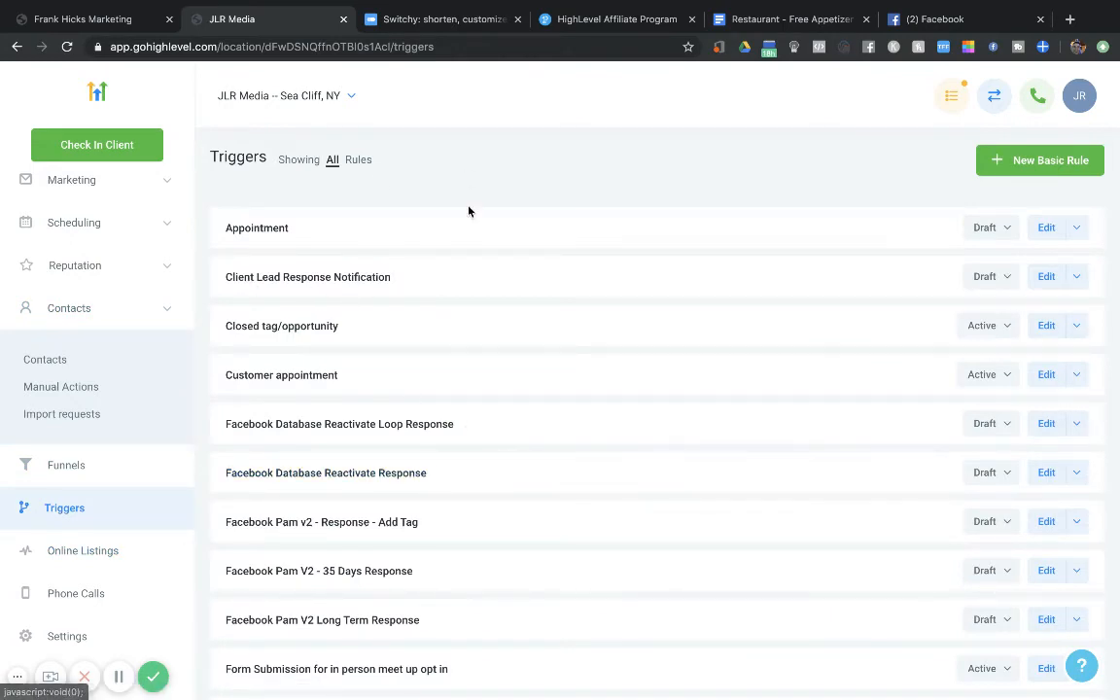
{"action": "scroll", "scroll_direction": "down", "scroll_amount": 3}
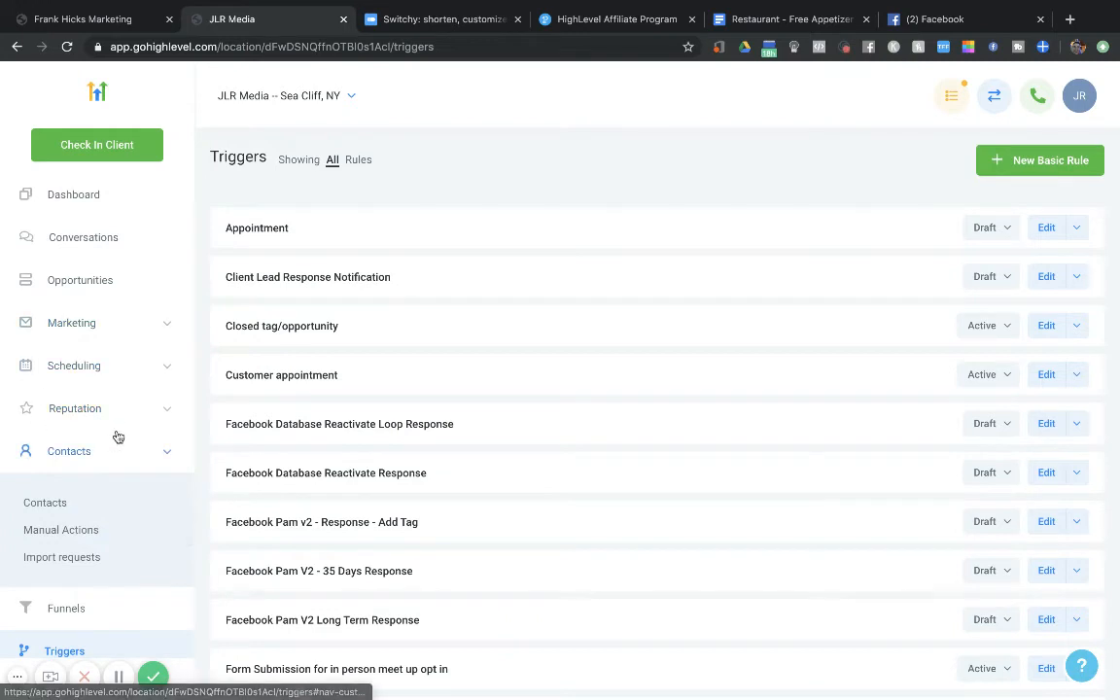
{"action": "left_click", "coordinate": [993, 95]}
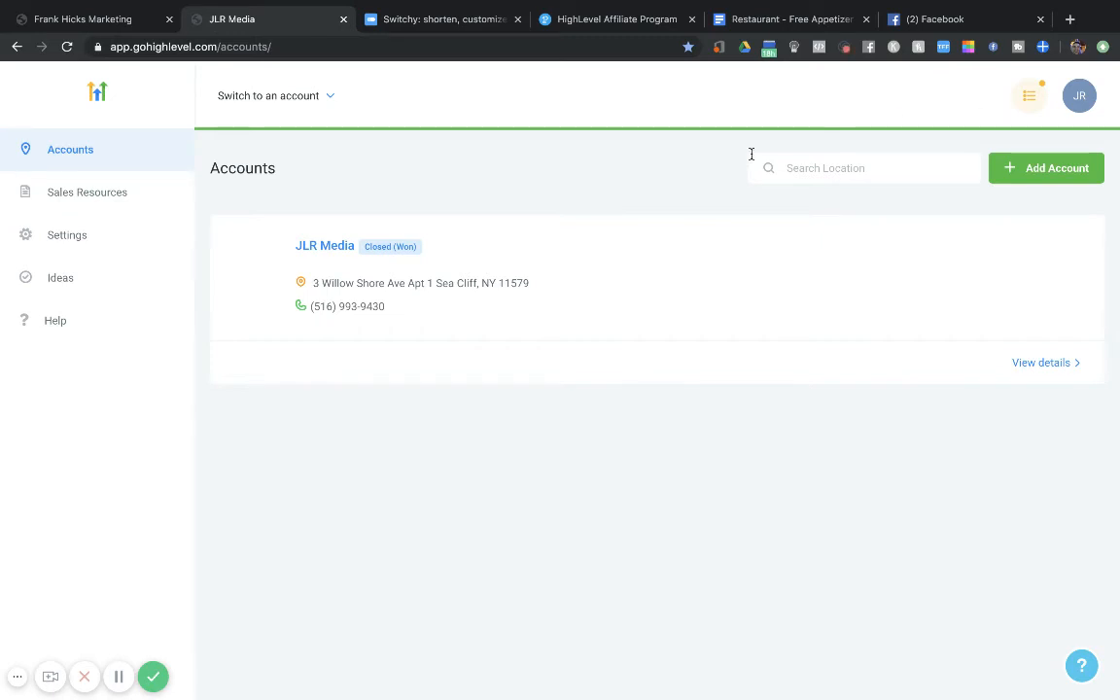
{"action": "mouse_move", "coordinate": [741, 162]}
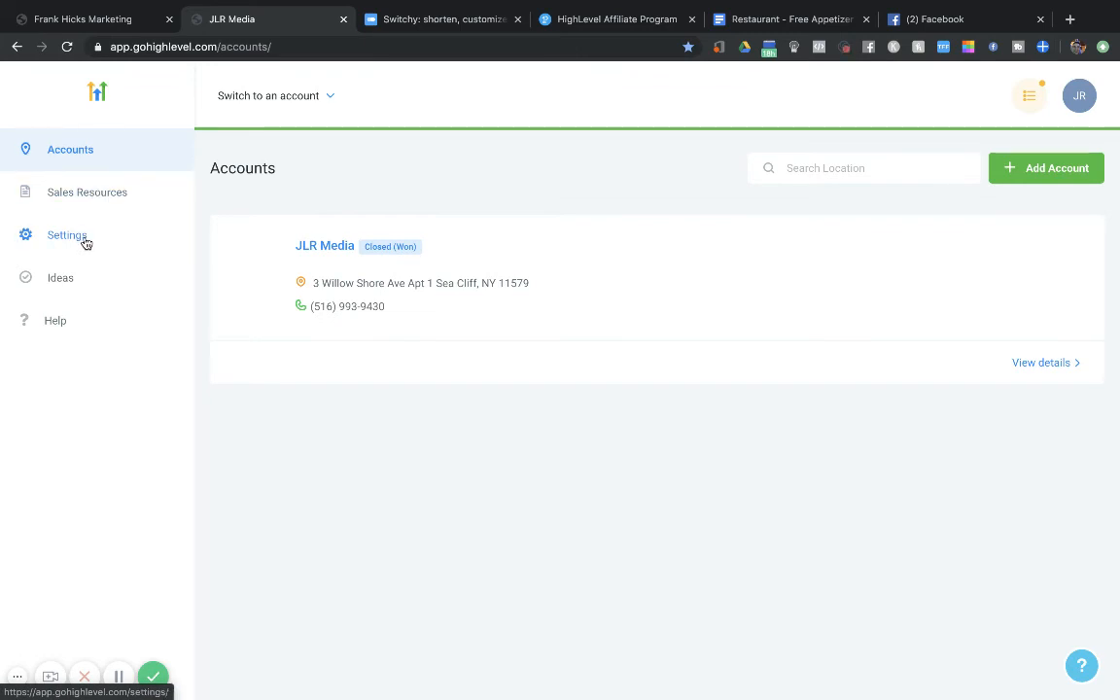
Open agency Settings on the User Settings profile and password page
{"action": "left_click", "coordinate": [67, 234]}
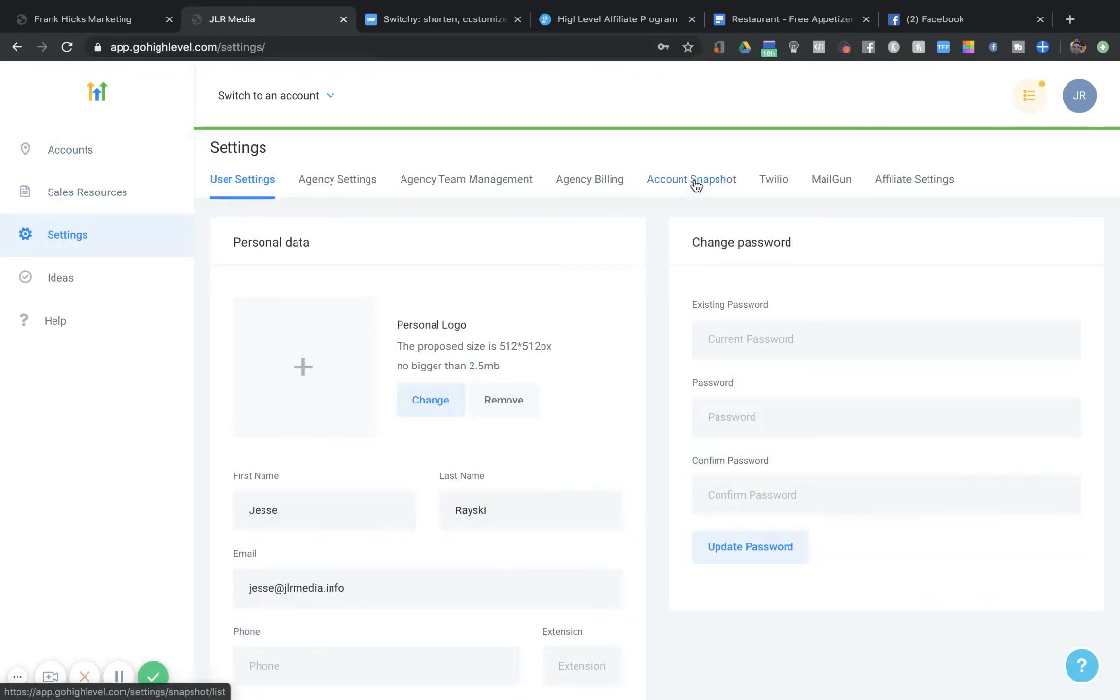
View the Imported Snapshots list: Real Estate Demo plus gym, yoga and dentist templates
{"action": "left_click", "coordinate": [691, 178]}
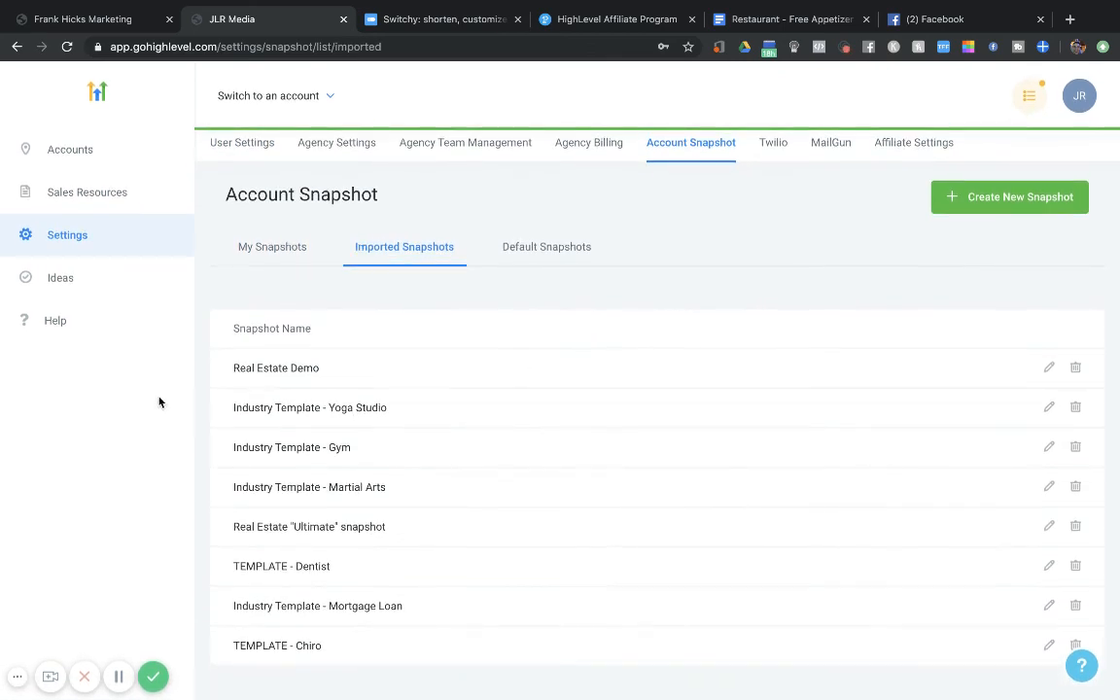
{"action": "mouse_move", "coordinate": [366, 558]}
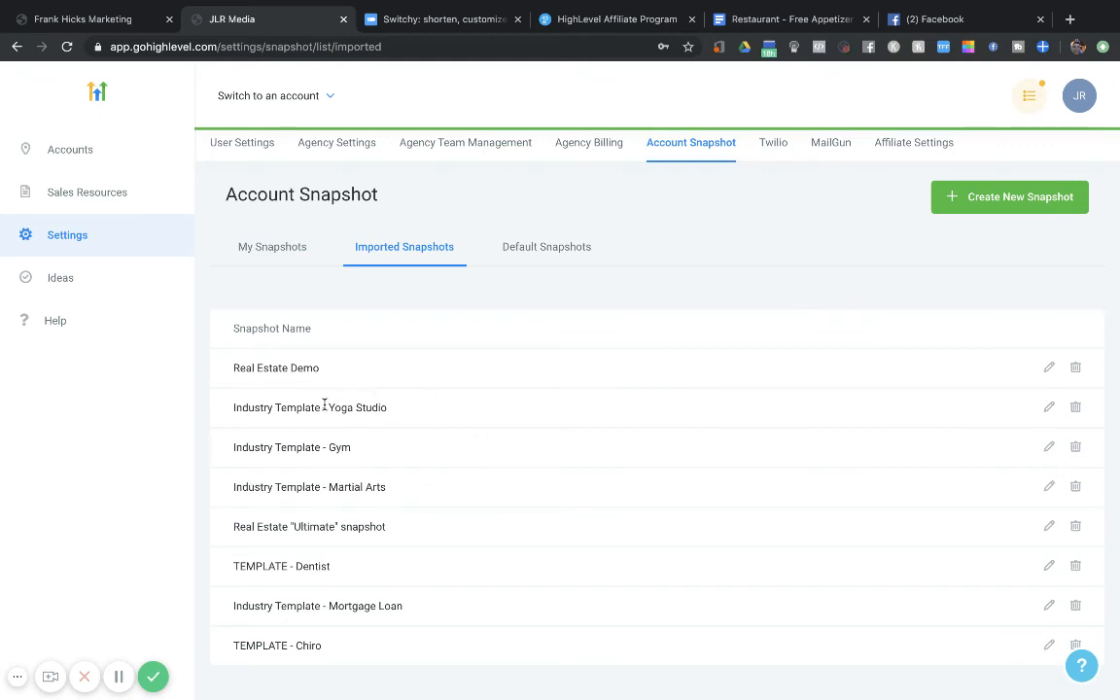
{"action": "mouse_move", "coordinate": [248, 407]}
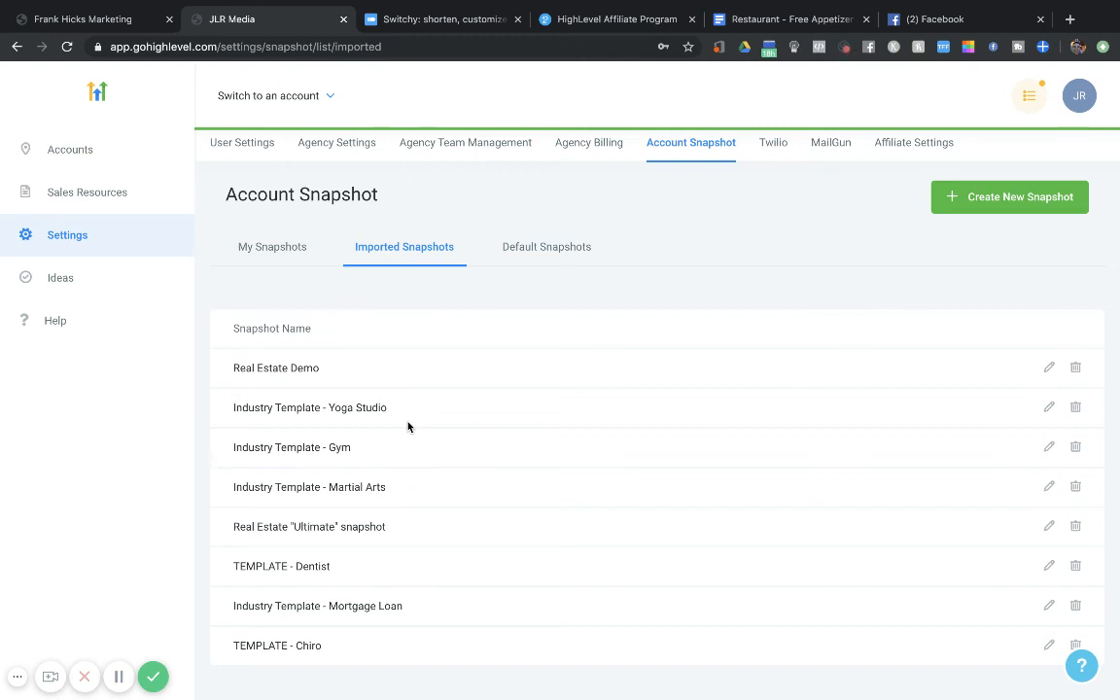
{"action": "mouse_move", "coordinate": [244, 460]}
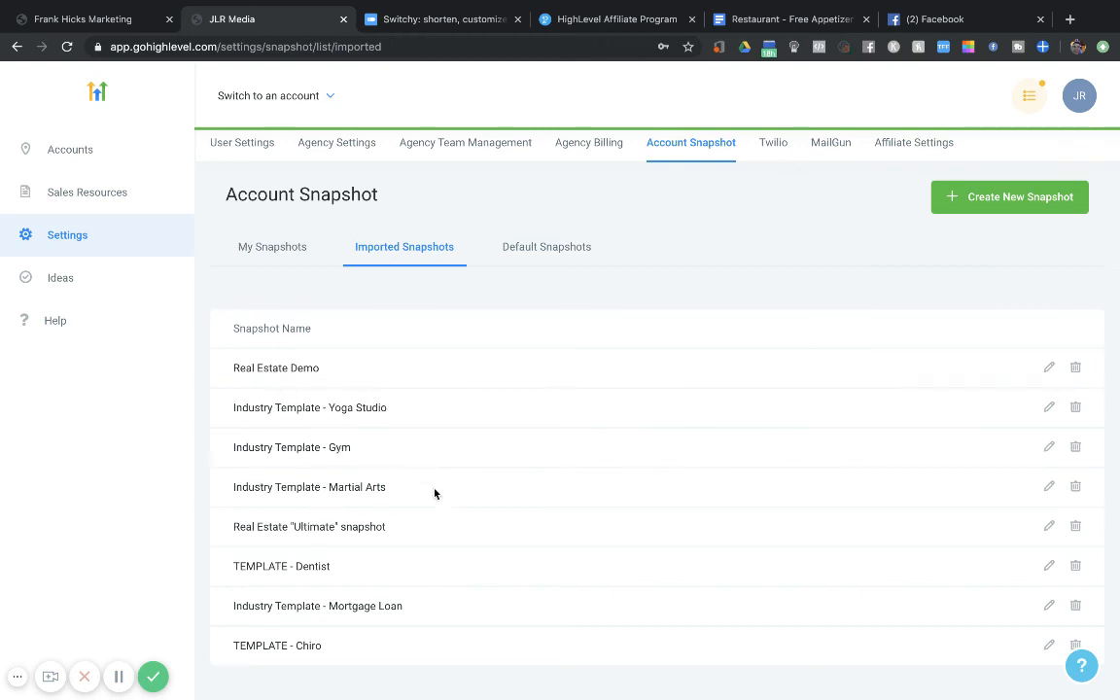
{"action": "mouse_move", "coordinate": [402, 532]}
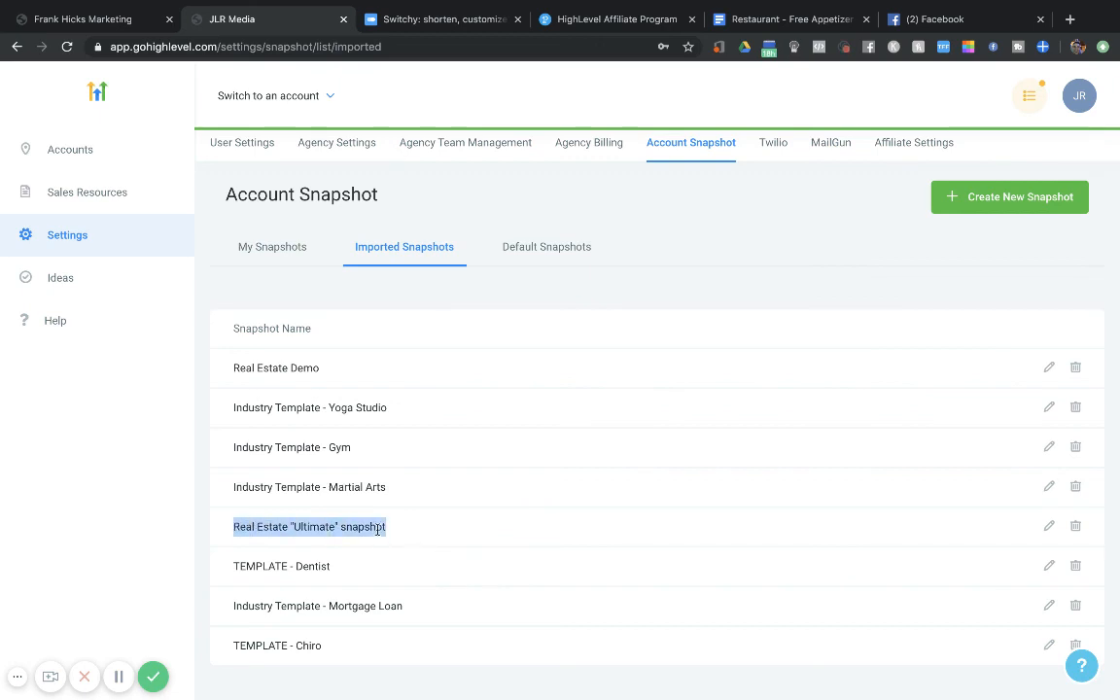
{"action": "left_click", "coordinate": [377, 542]}
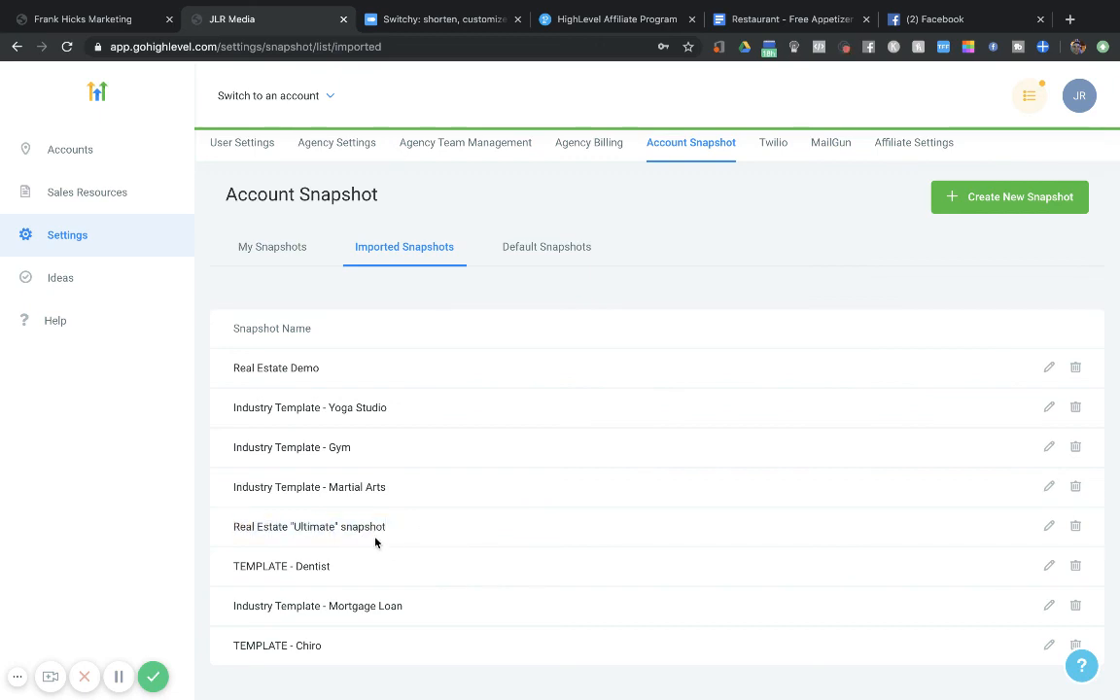
{"action": "mouse_move", "coordinate": [454, 546]}
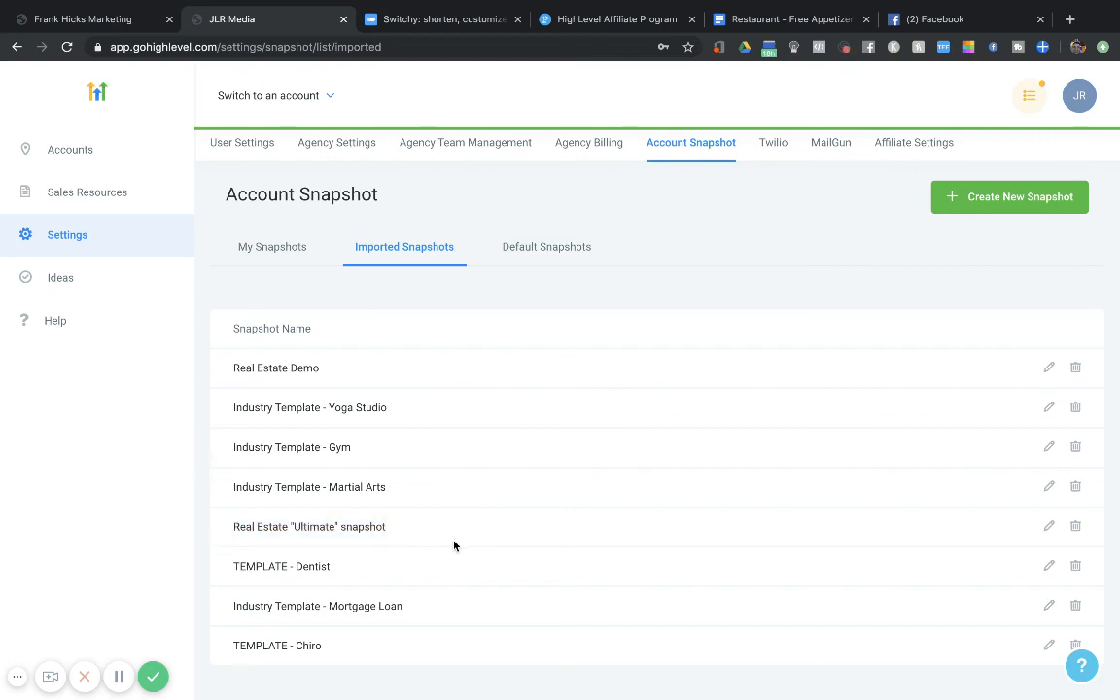
{"action": "mouse_move", "coordinate": [344, 573]}
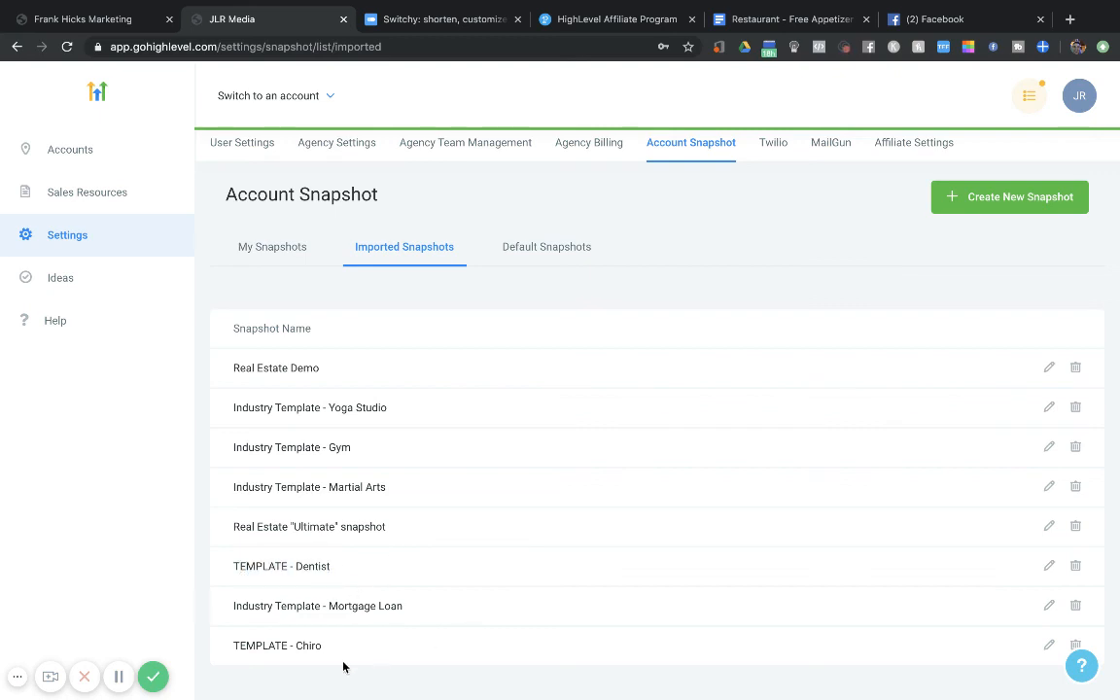
{"action": "mouse_move", "coordinate": [402, 340]}
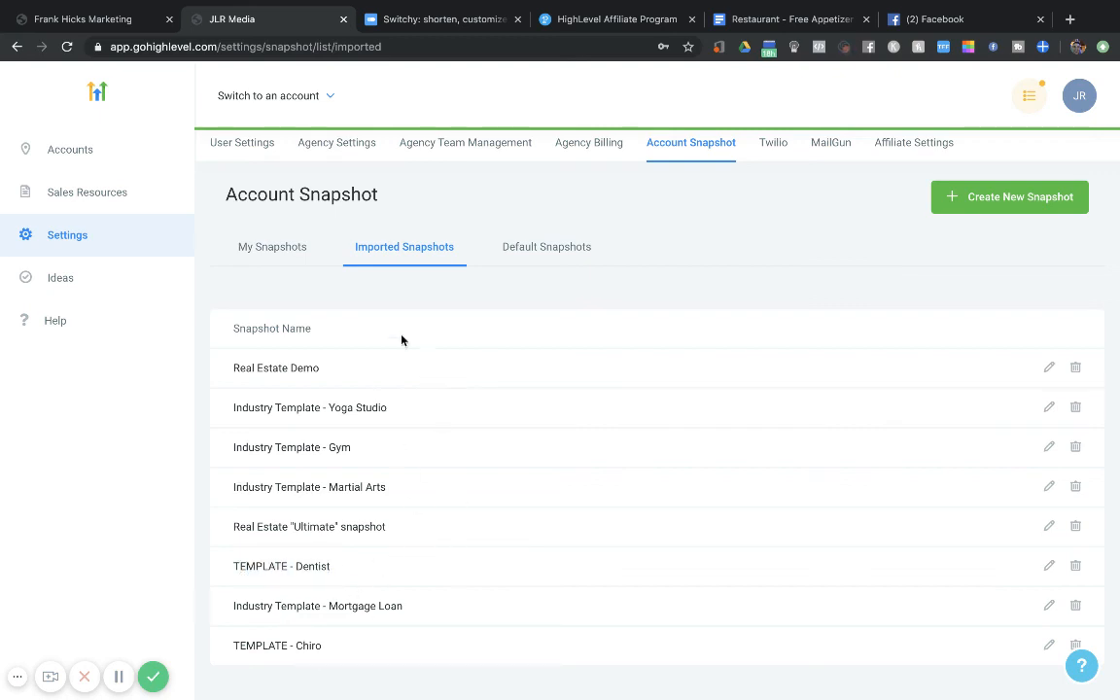
{"action": "mouse_move", "coordinate": [473, 433]}
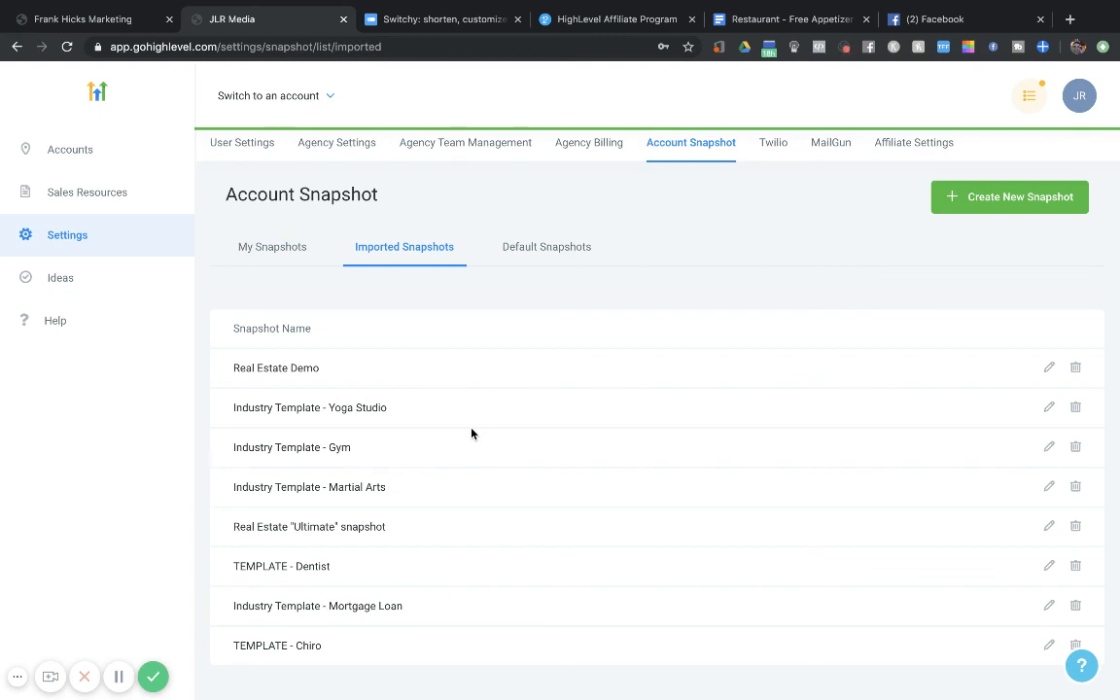
{"action": "mouse_move", "coordinate": [117, 677]}
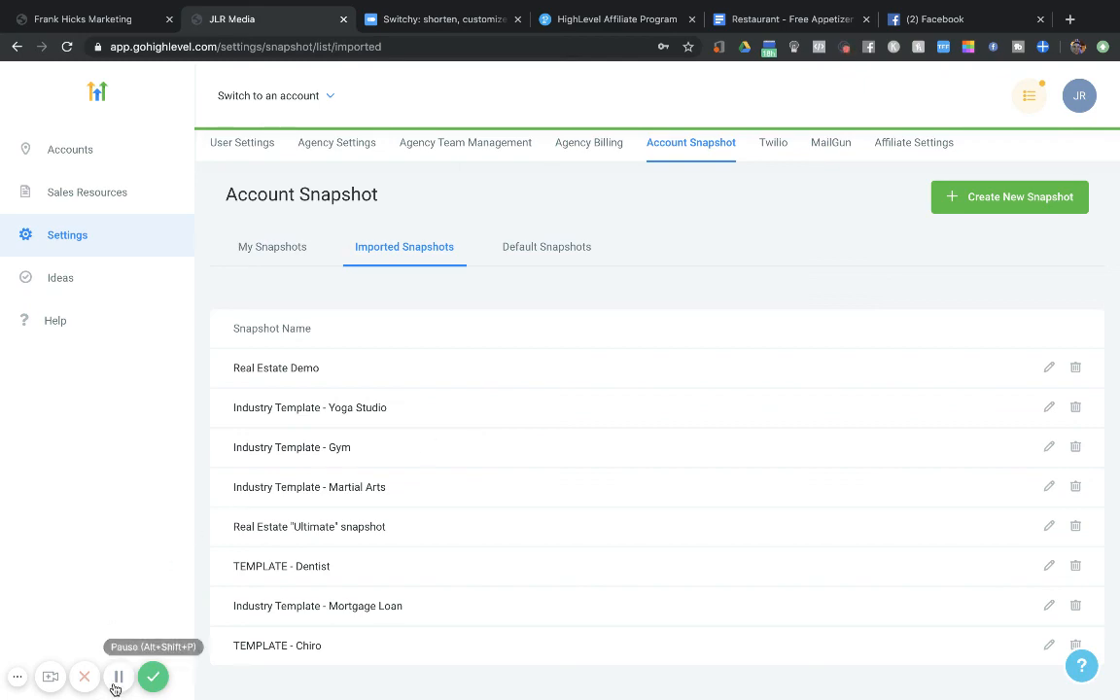